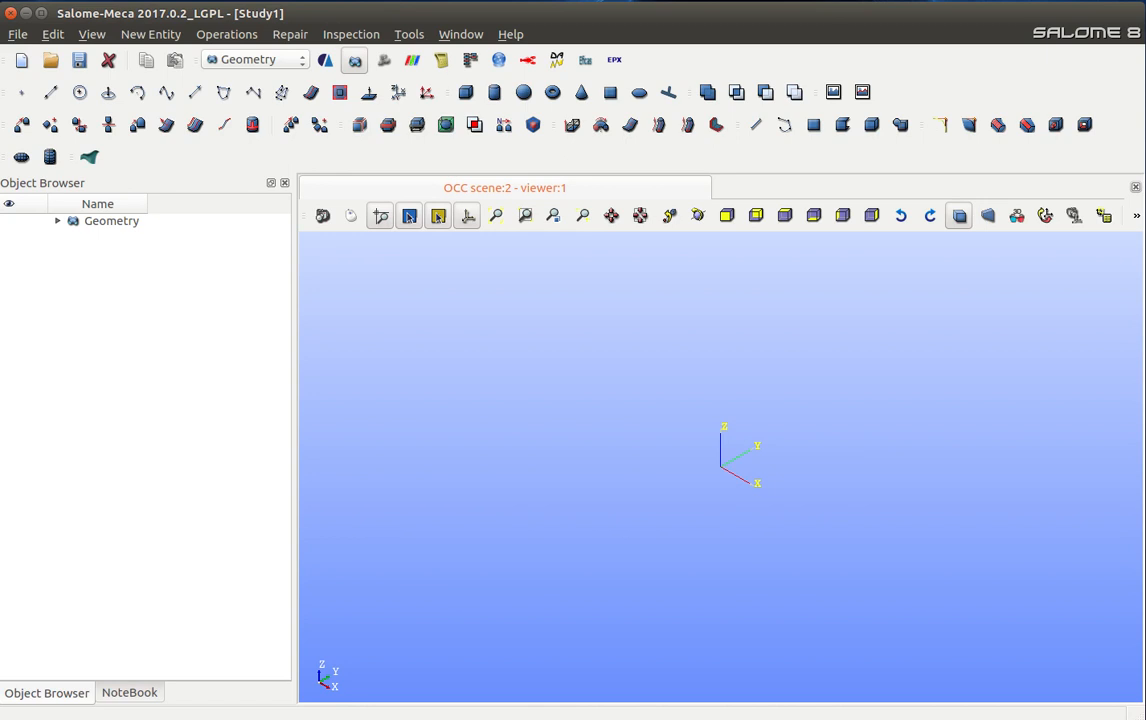
{"action": "mouse_move", "coordinate": [50, 60]}
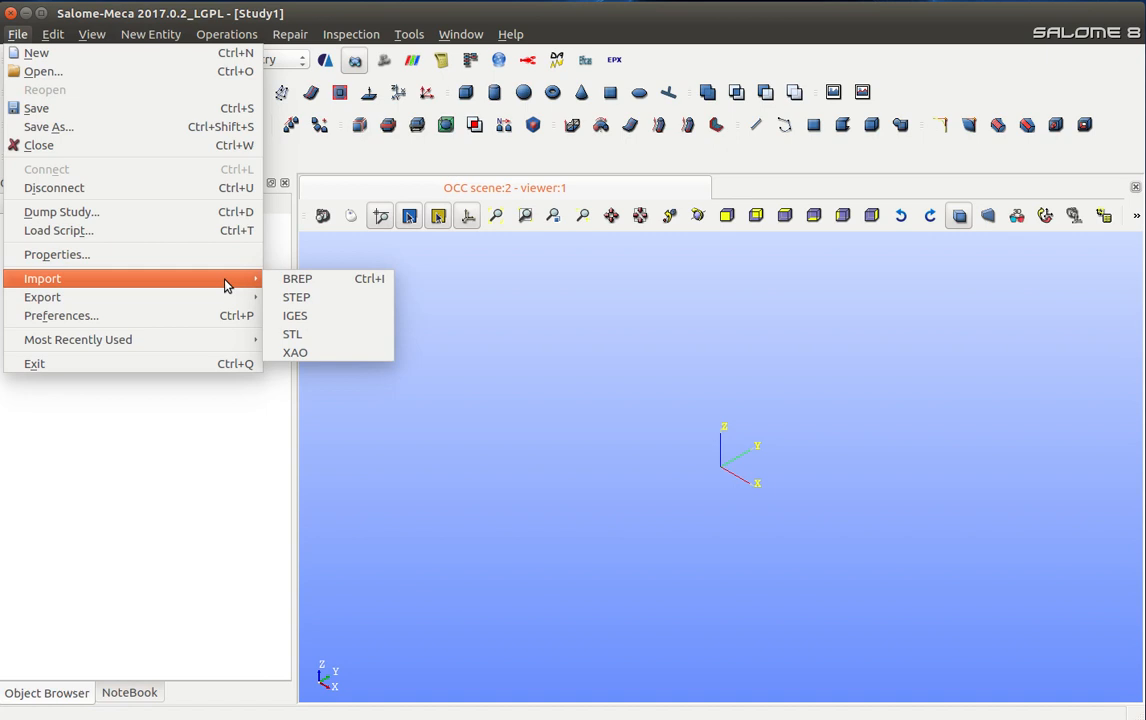
Step: Import Hinge Assembly.step from Downloads as a STEP geometry
{"action": "left_click", "coordinate": [296, 296]}
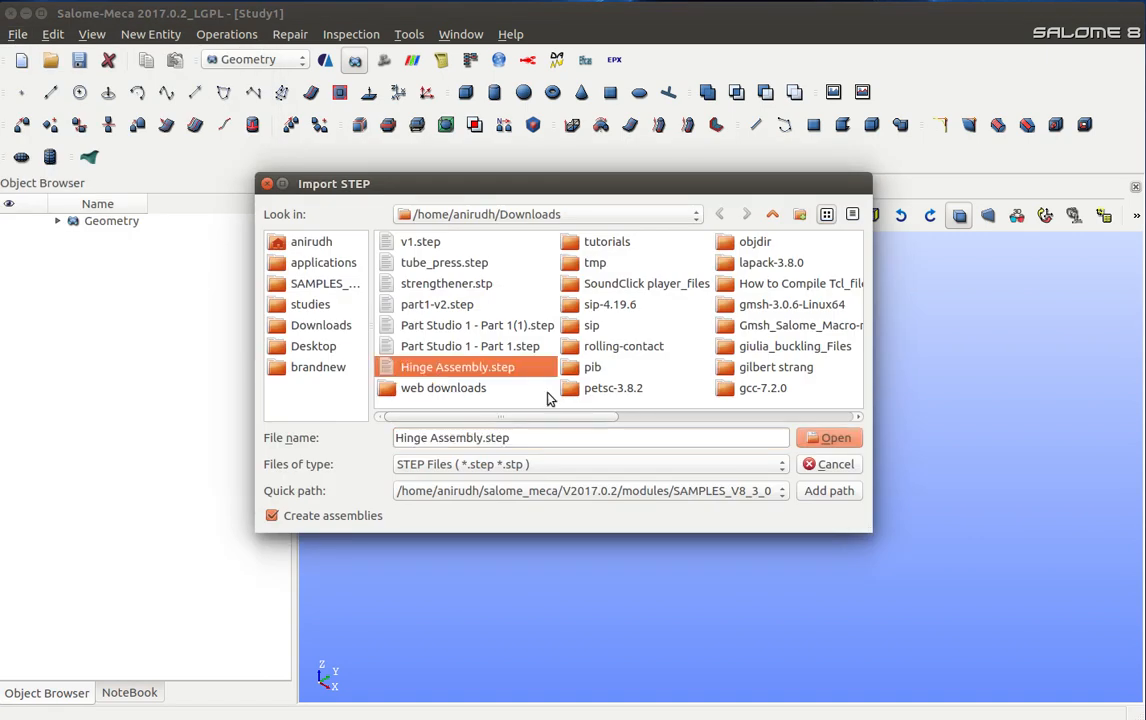
{"action": "left_click", "coordinate": [836, 436]}
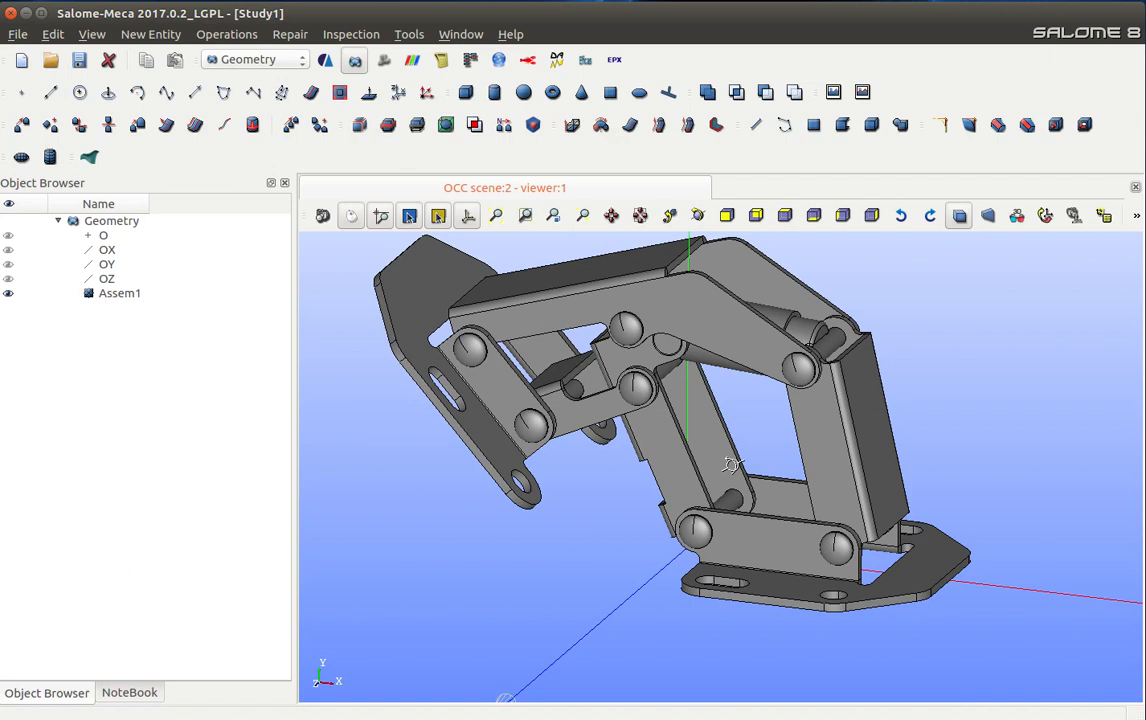
{"action": "left_click_drag", "start_coordinate": [732, 464], "coordinate": [662, 502]}
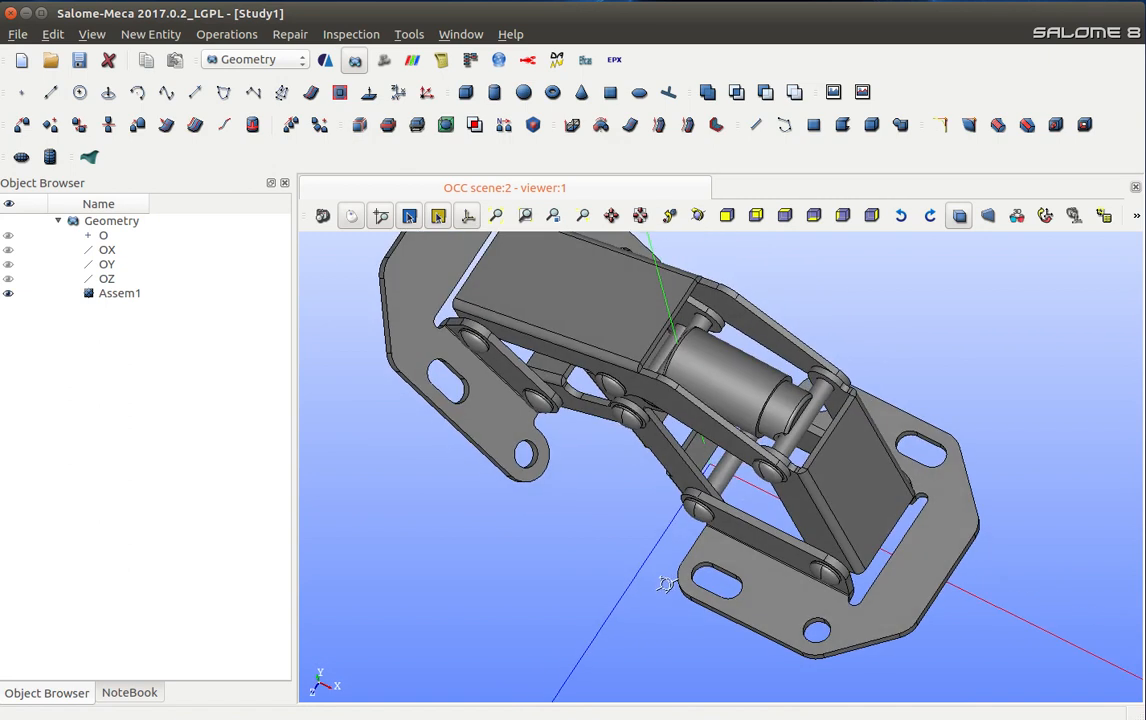
{"action": "left_click_drag", "start_coordinate": [664, 582], "coordinate": [720, 540]}
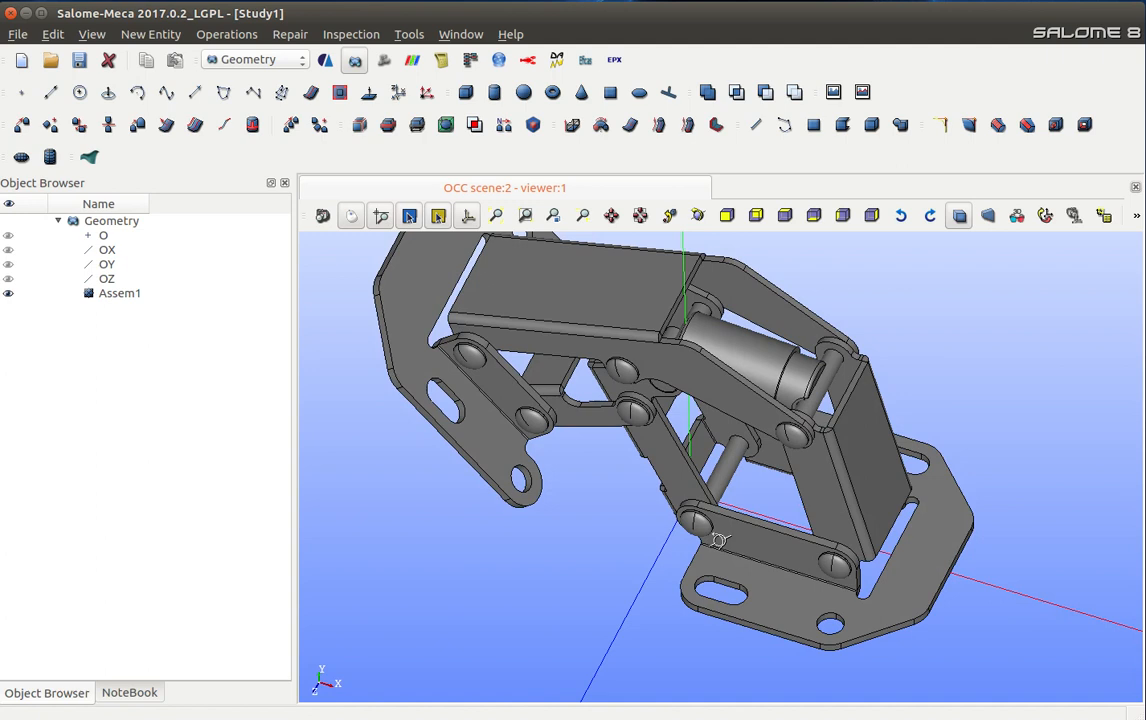
{"action": "left_click_drag", "start_coordinate": [720, 540], "coordinate": [640, 470]}
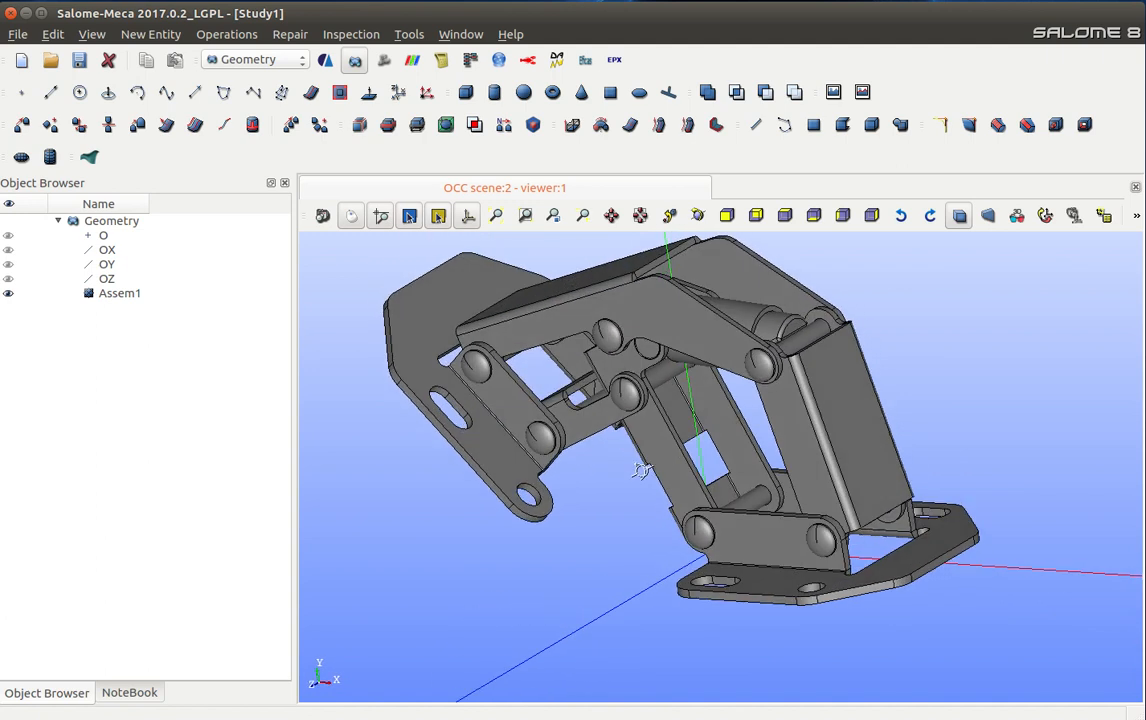
{"action": "left_click_drag", "start_coordinate": [640, 470], "coordinate": [736, 456]}
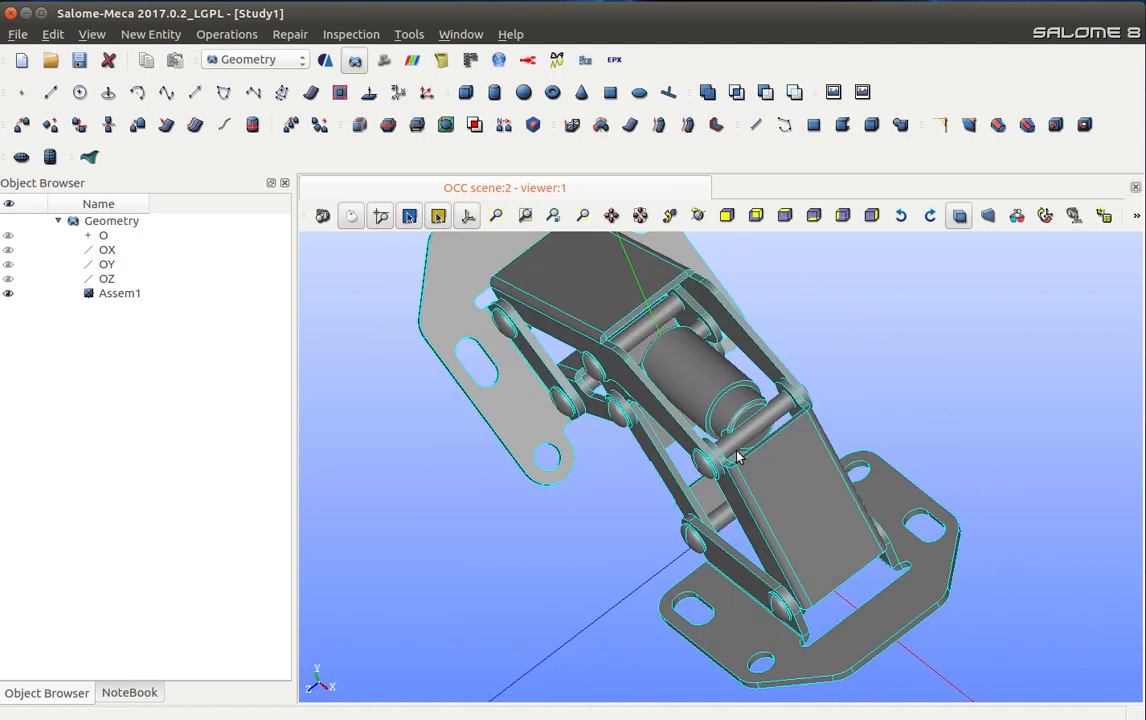
{"action": "left_click", "coordinate": [120, 292]}
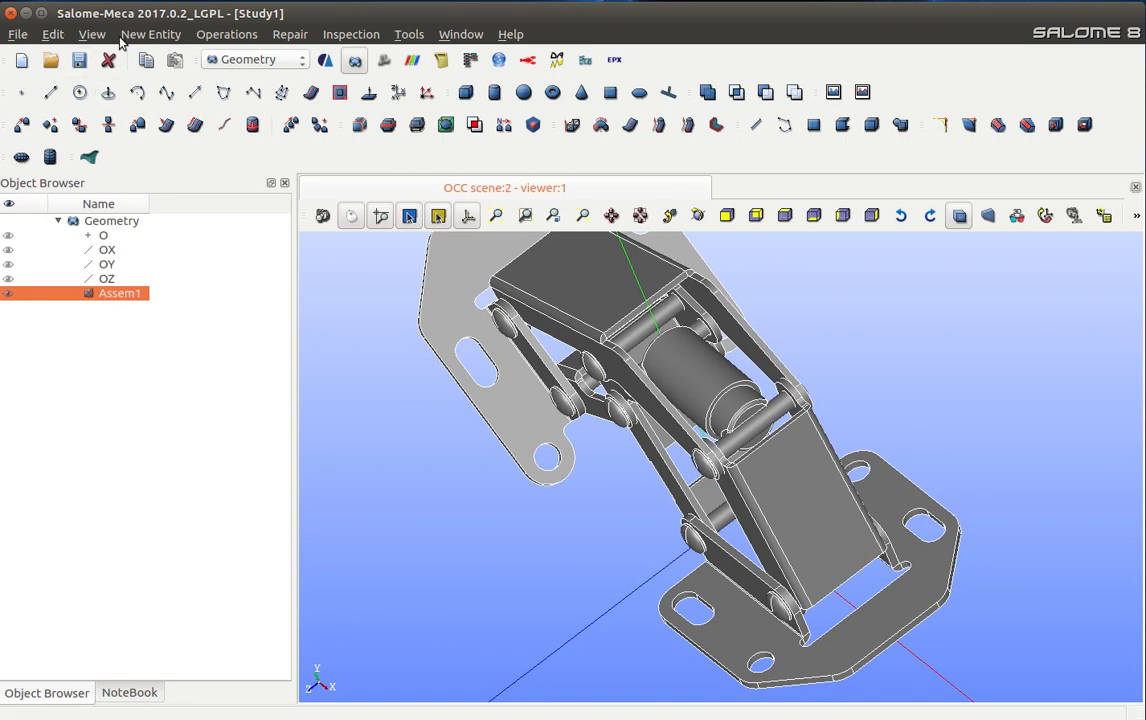
Step: Explode Assem1 into its Solid sub-shapes and select all the resulting hinge solids
{"action": "left_click", "coordinate": [150, 34]}
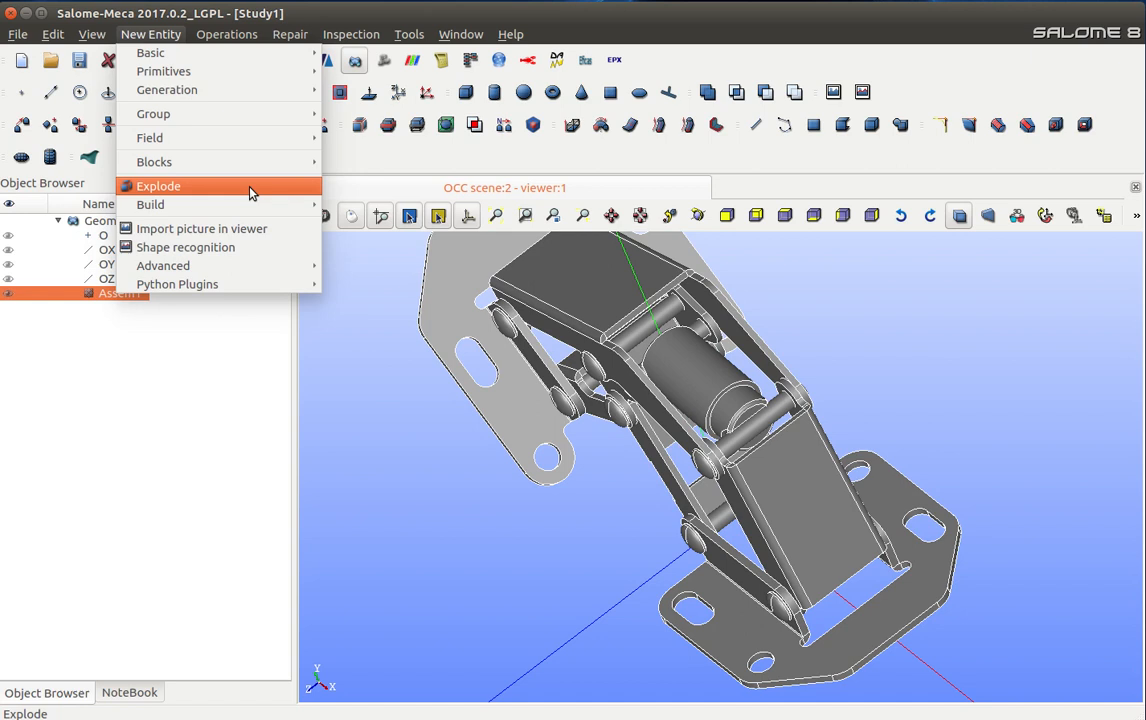
{"action": "left_click", "coordinate": [158, 186]}
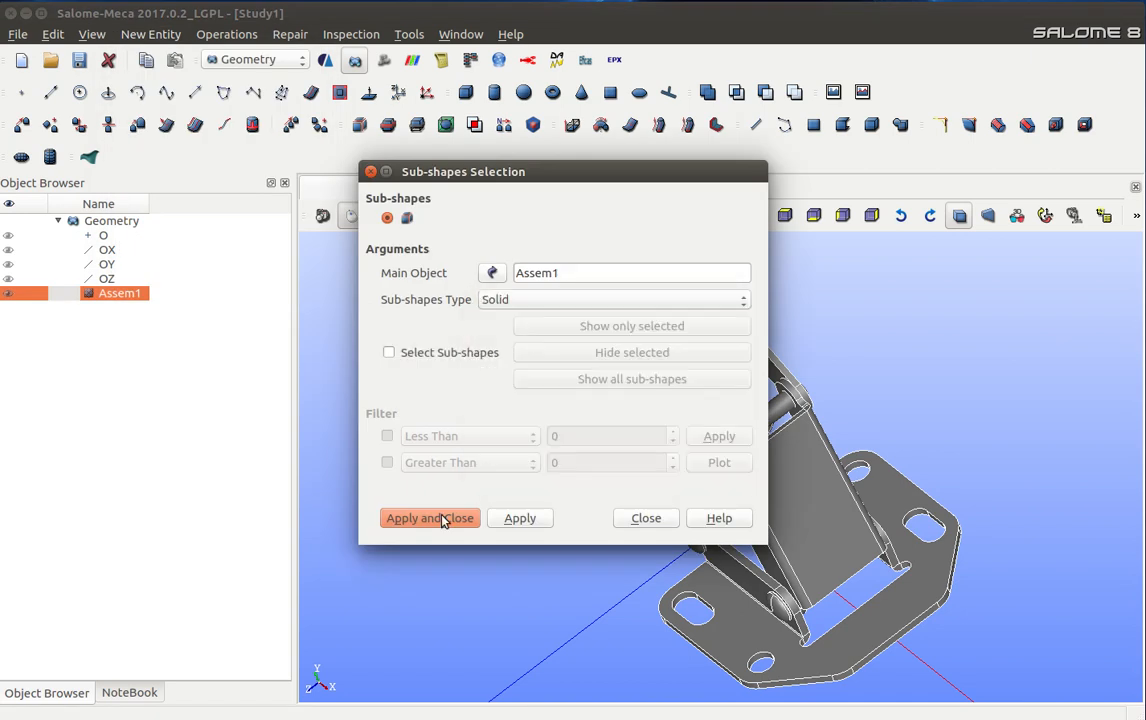
{"action": "left_click", "coordinate": [428, 518]}
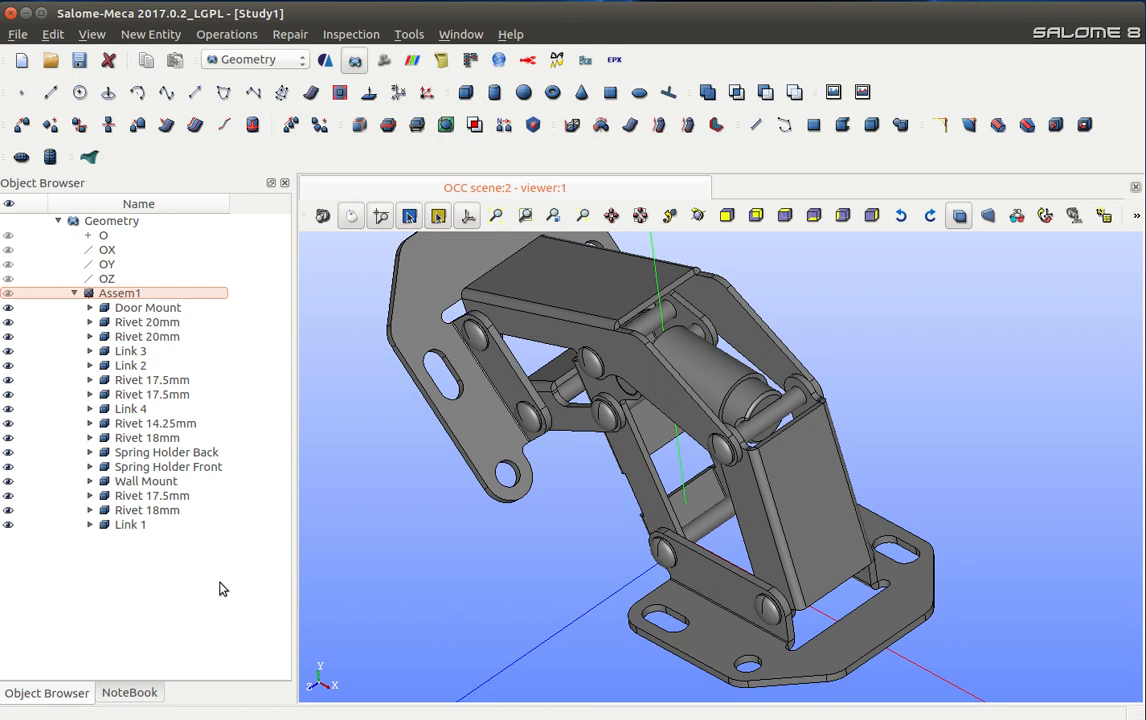
{"action": "left_click", "coordinate": [148, 308]}
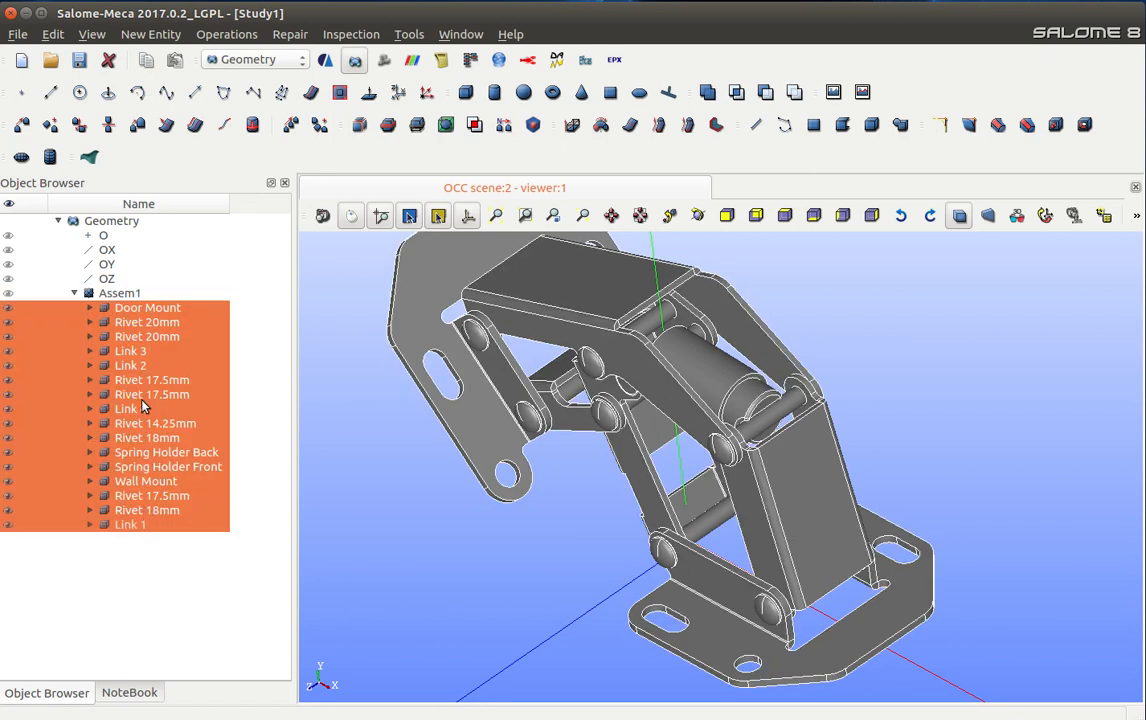
Step: Build Compound_1 from the 16 selected hinge solids
{"action": "left_click", "coordinate": [150, 34]}
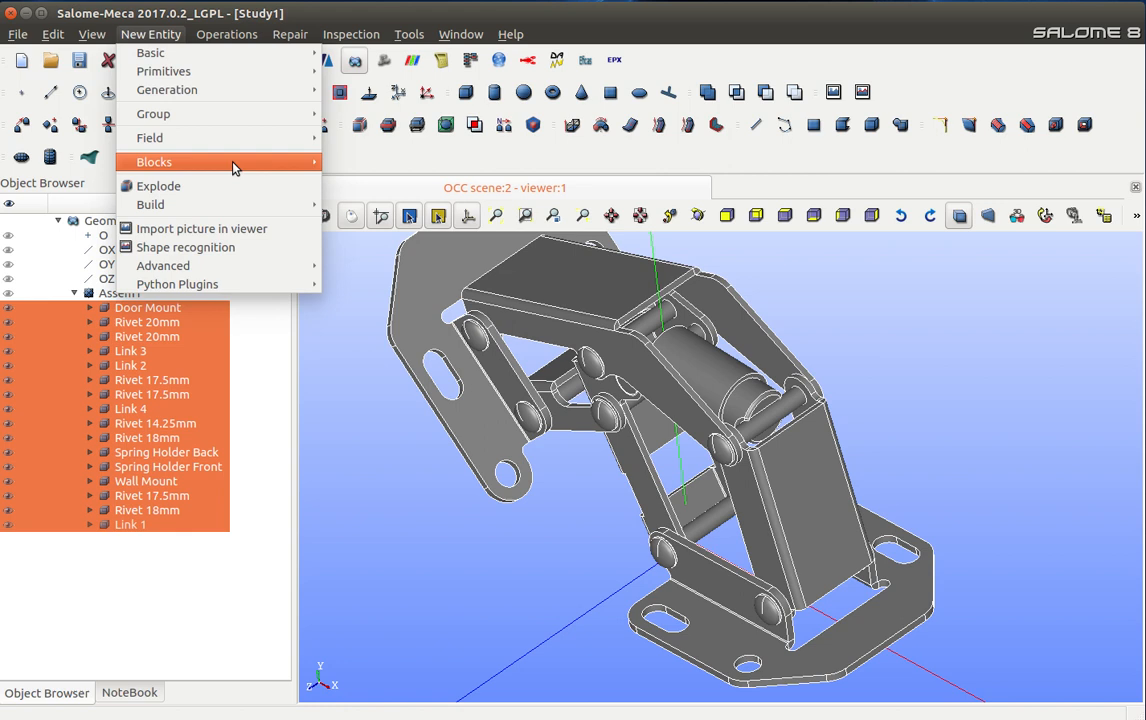
{"action": "mouse_move", "coordinate": [150, 204]}
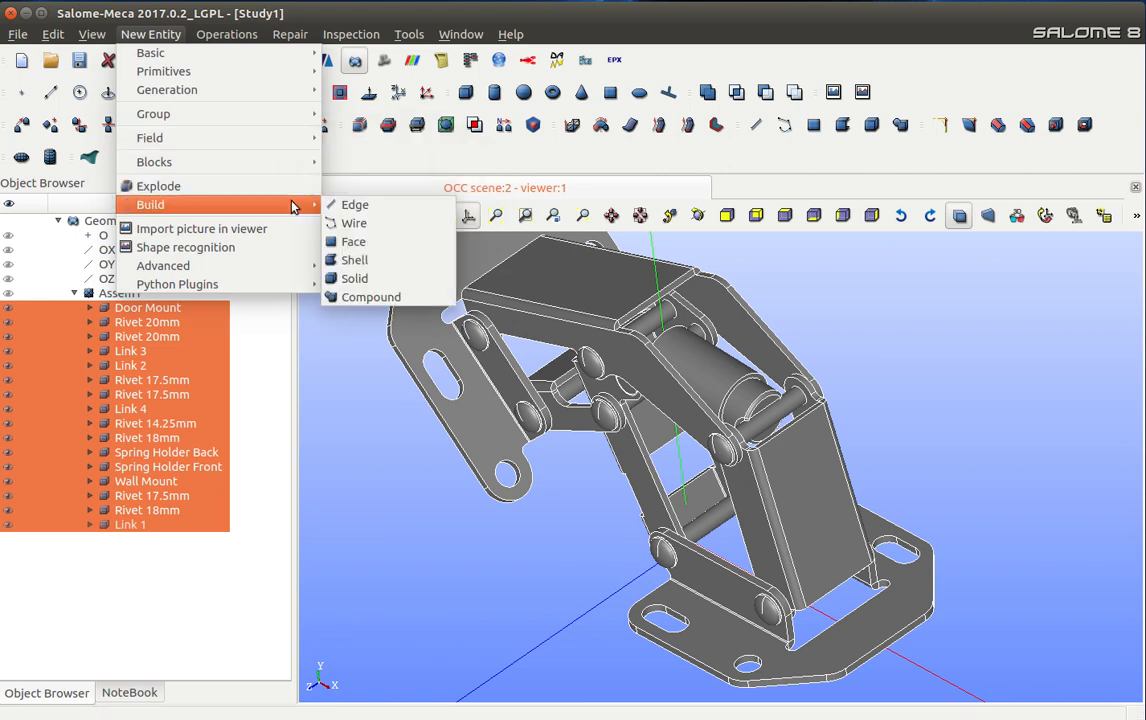
{"action": "left_click", "coordinate": [370, 296]}
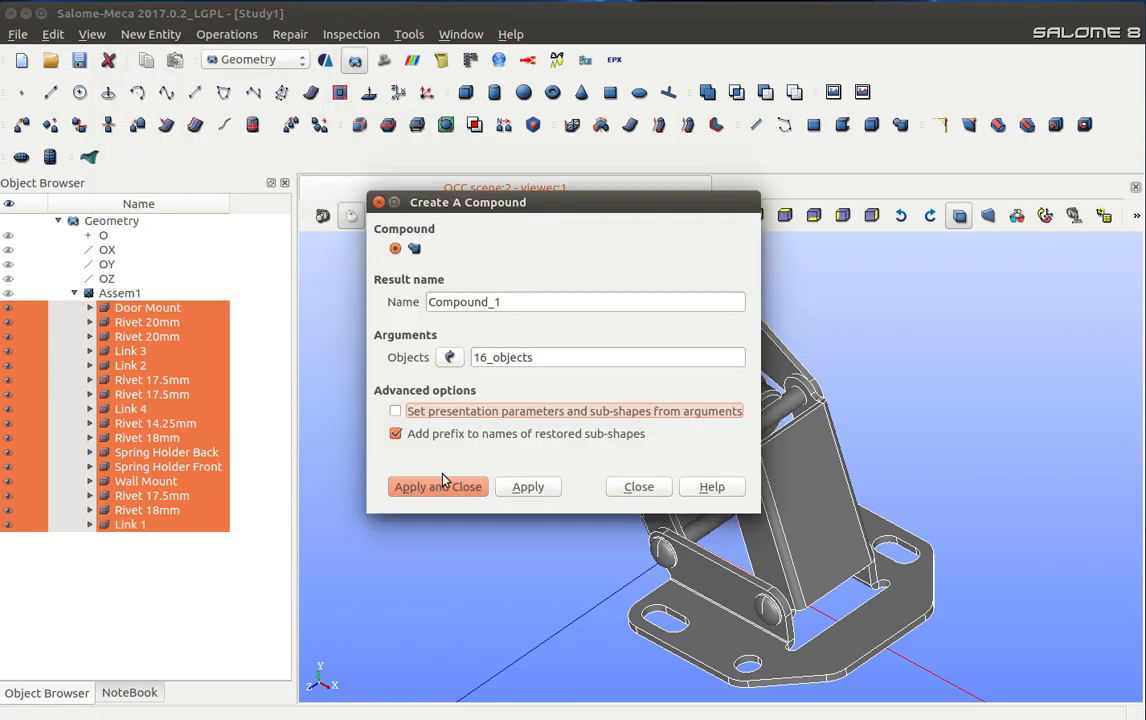
{"action": "left_click", "coordinate": [436, 486]}
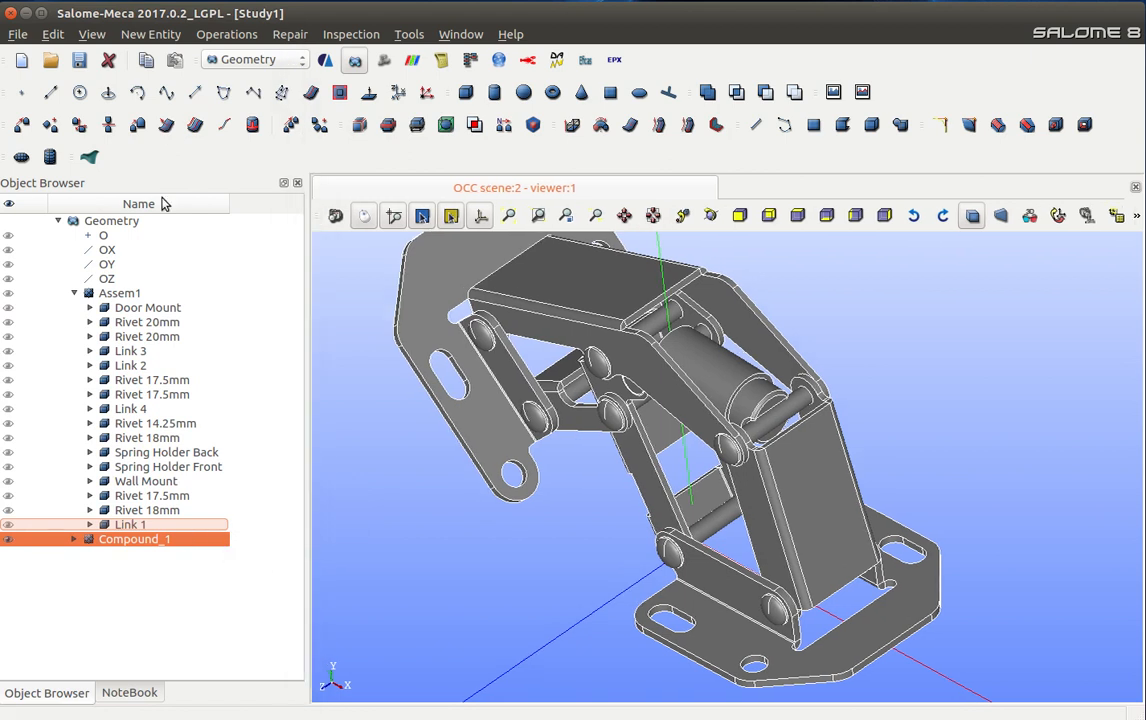
Step: Explode Compound_1 into Solid_1 through Solid_16 with sub-shape type Solid
{"action": "left_click", "coordinate": [150, 34]}
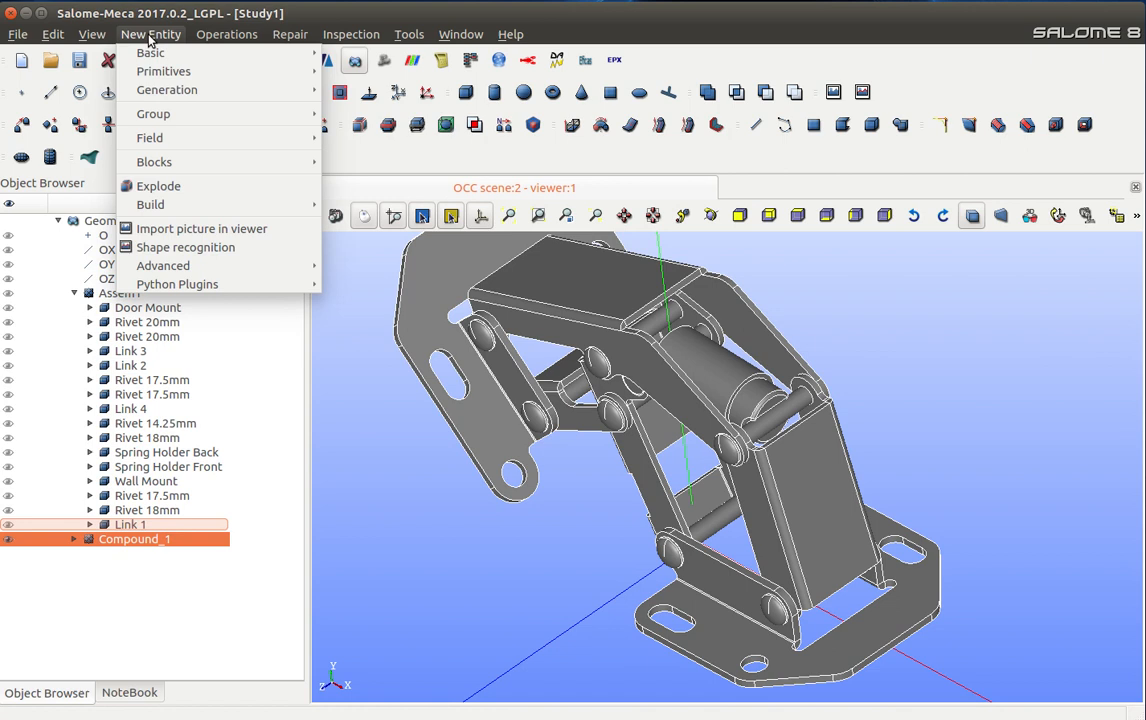
{"action": "mouse_move", "coordinate": [150, 204]}
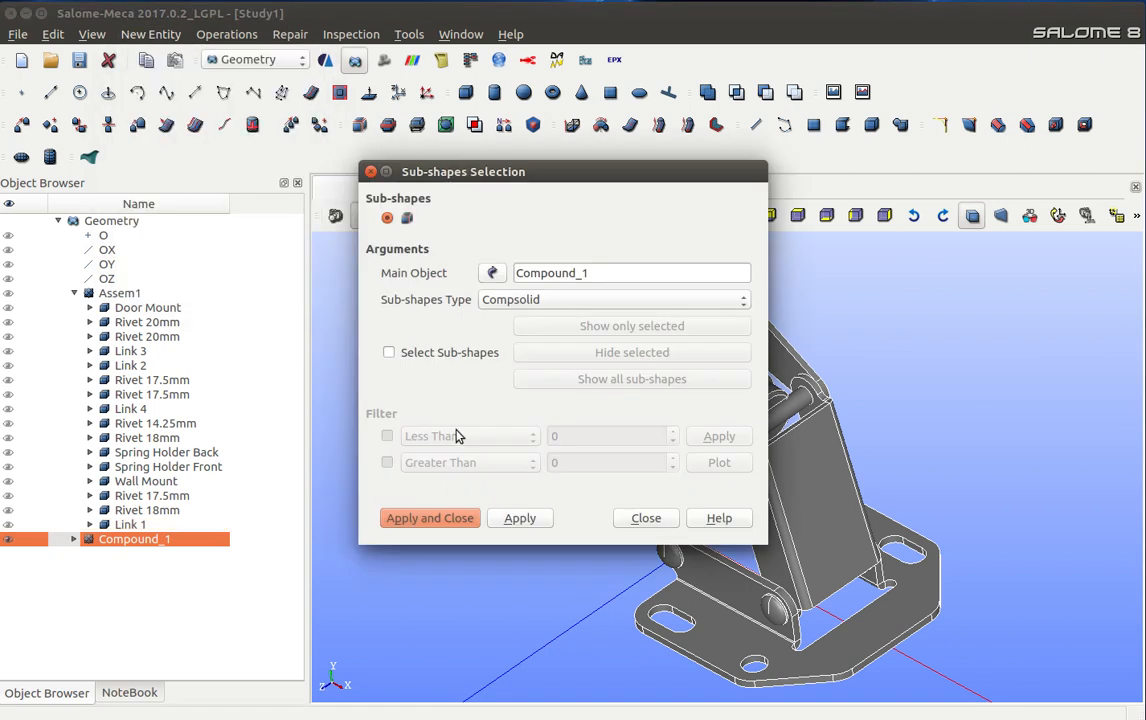
{"action": "left_click", "coordinate": [610, 300]}
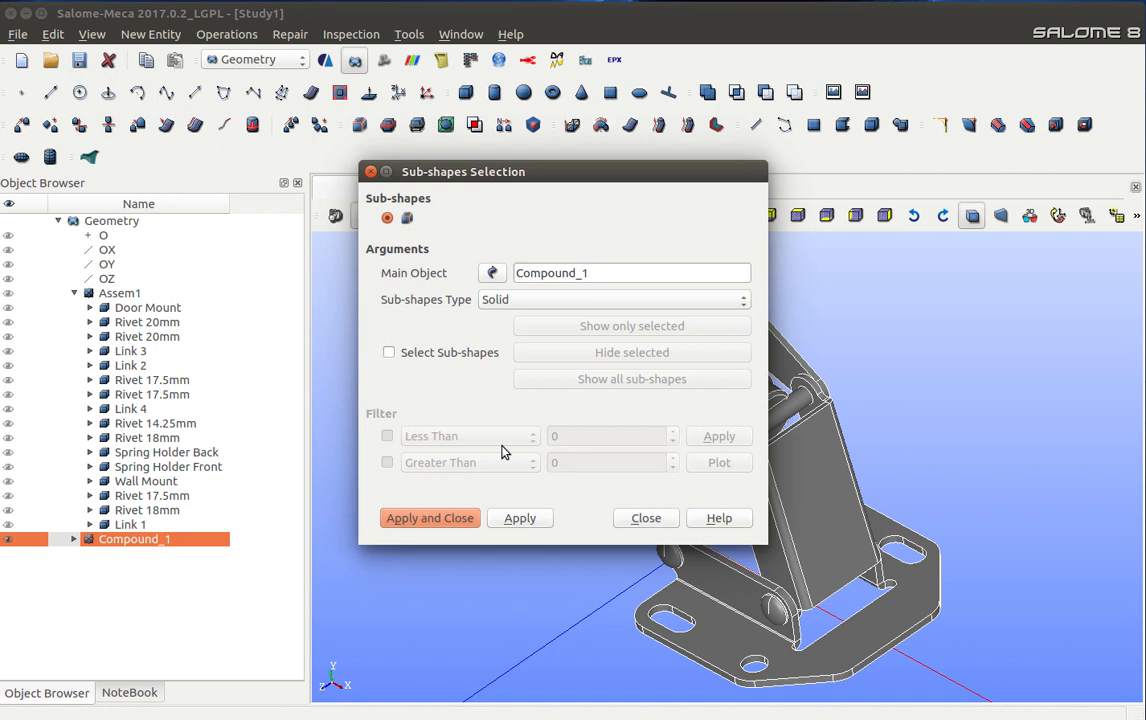
{"action": "left_click", "coordinate": [428, 516]}
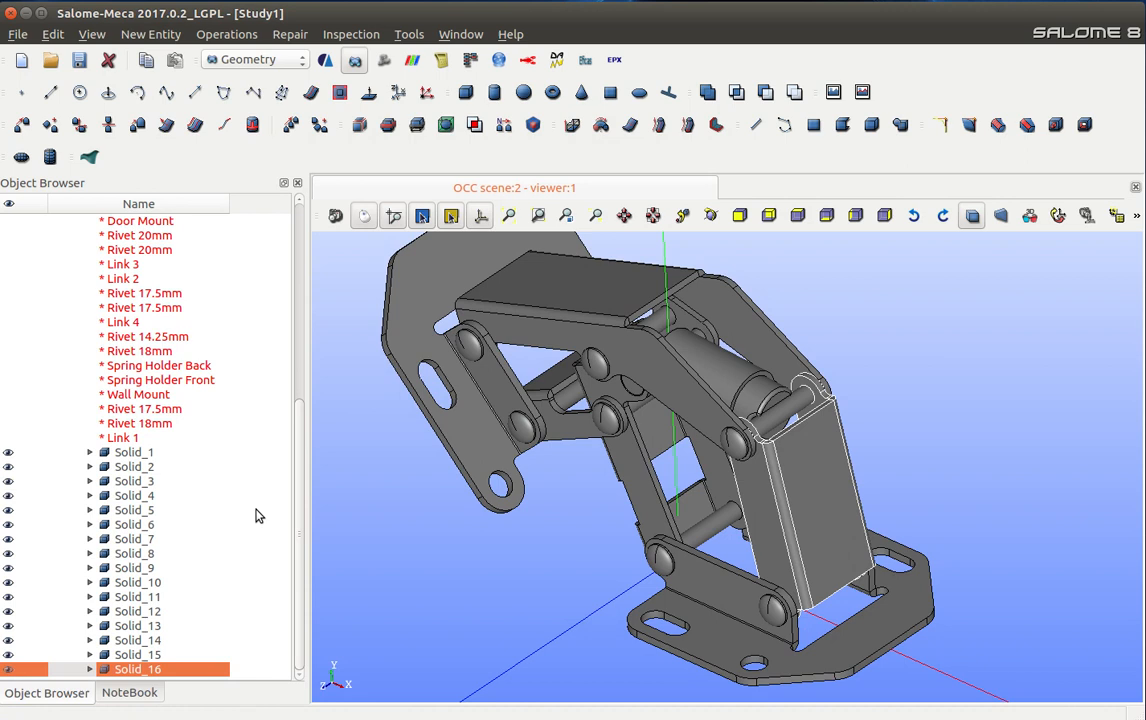
{"action": "mouse_move", "coordinate": [166, 458]}
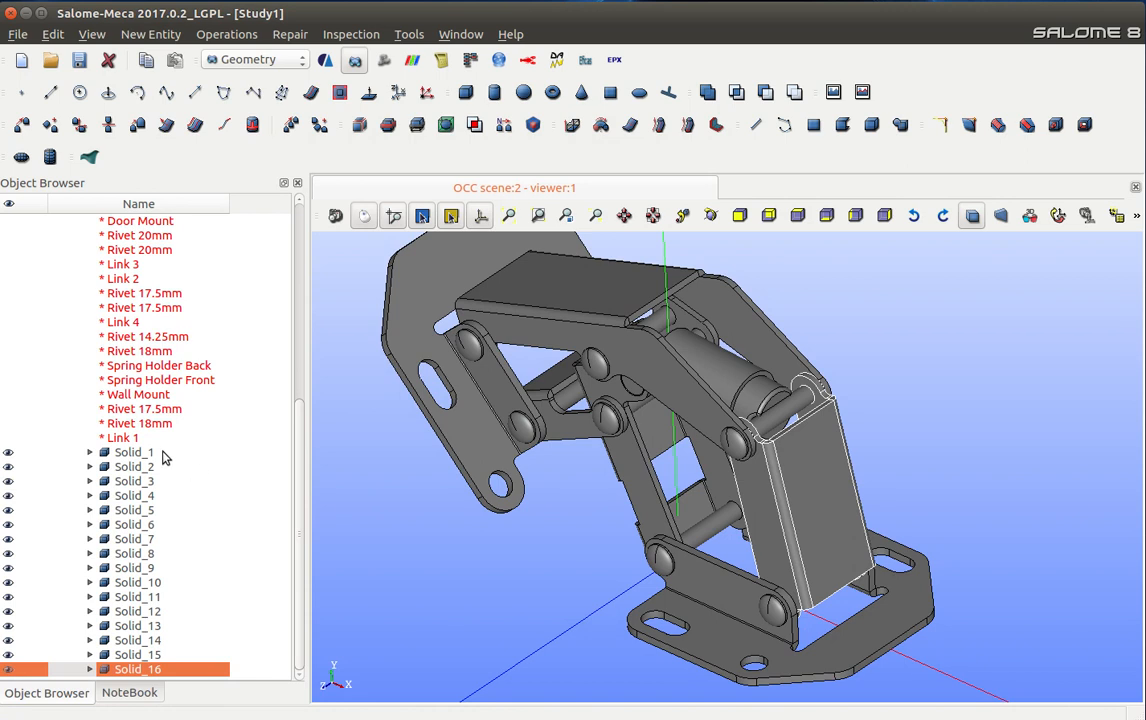
{"action": "left_click", "coordinate": [136, 452]}
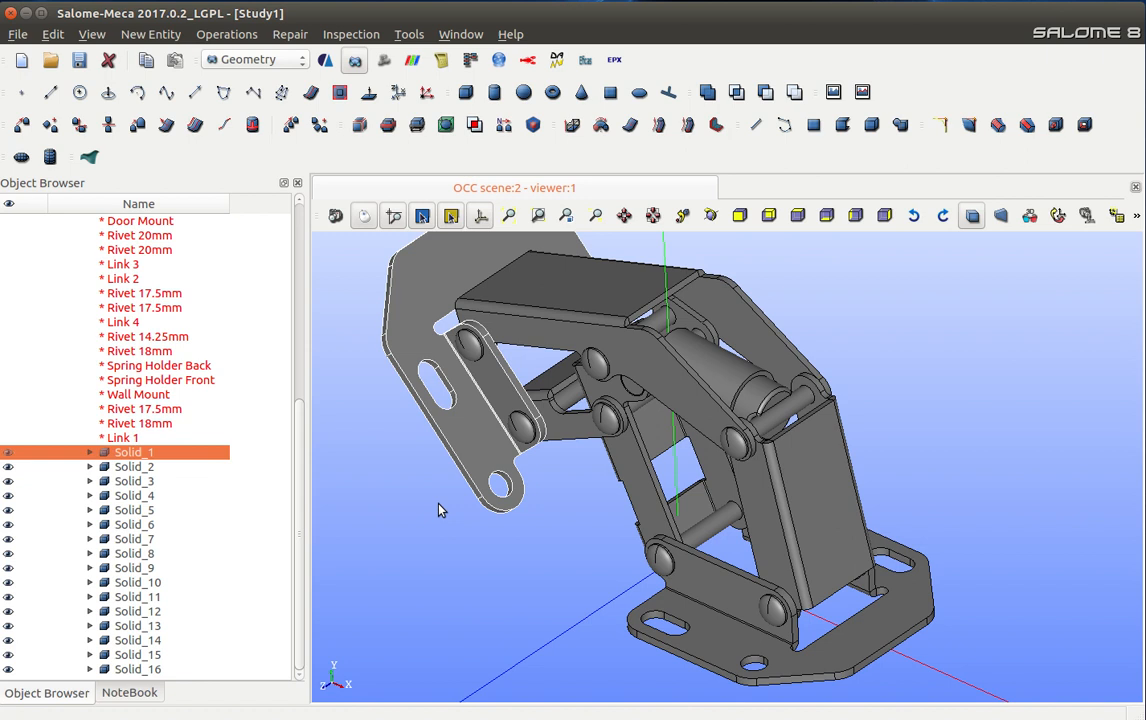
{"action": "mouse_move", "coordinate": [98, 536]}
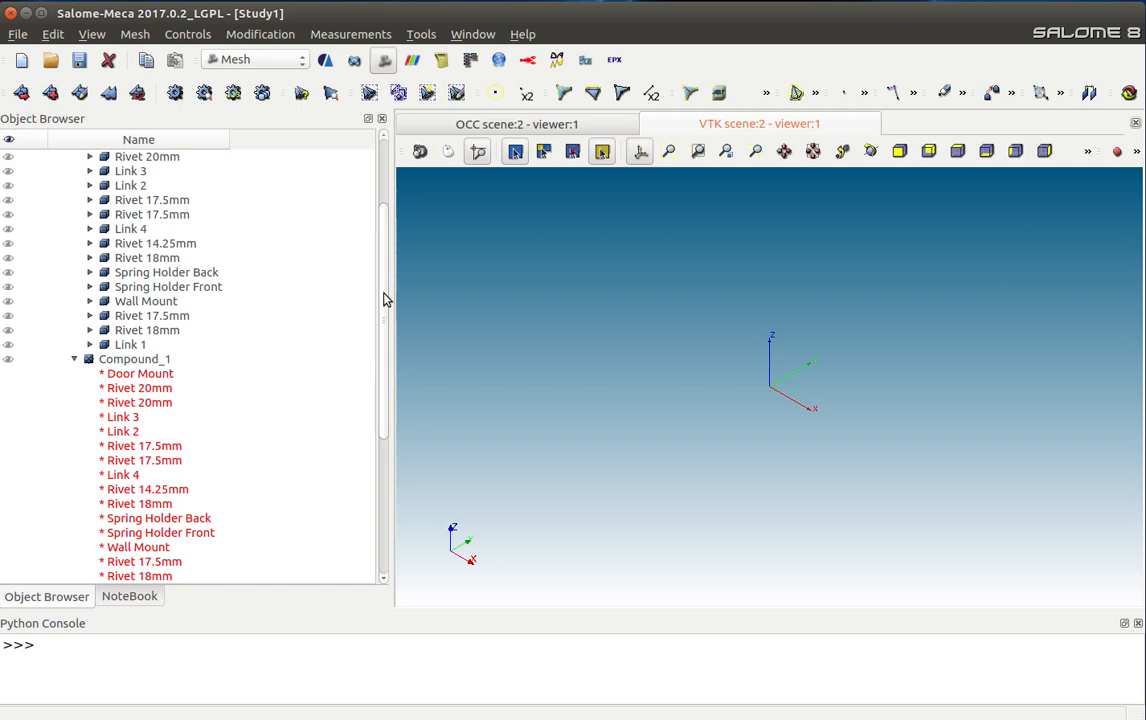
Step: Create Mesh_1 on Compound_1 with no algorithm assigned
{"action": "left_click", "coordinate": [136, 360]}
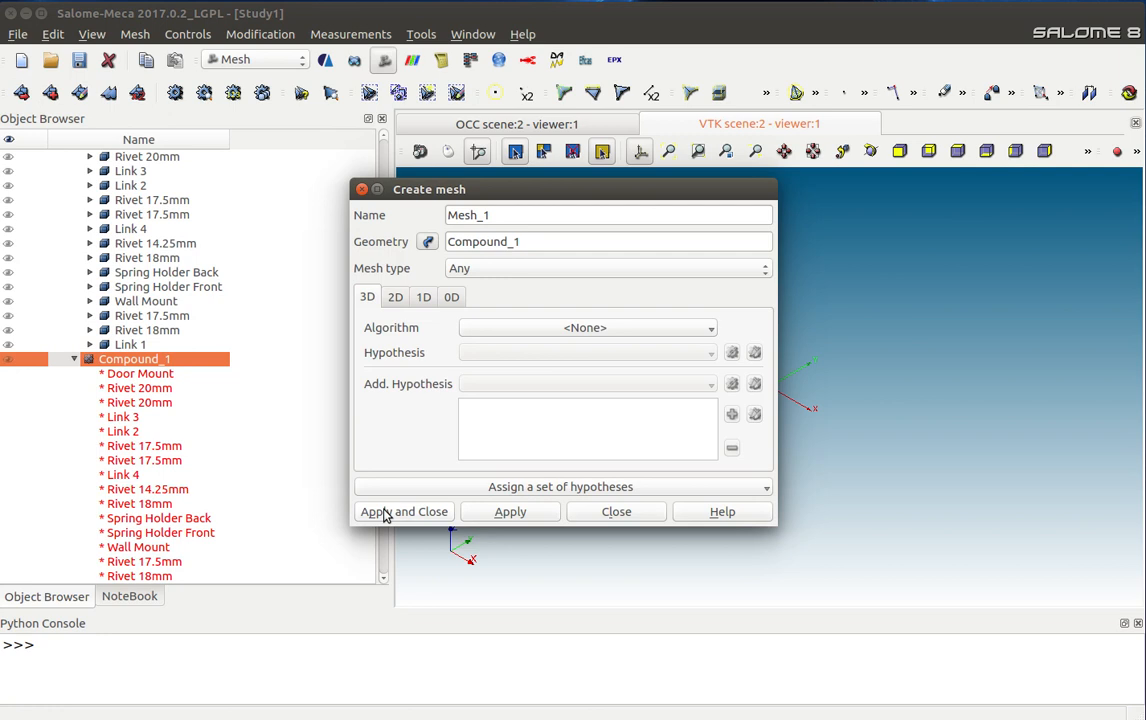
{"action": "left_click", "coordinate": [404, 512]}
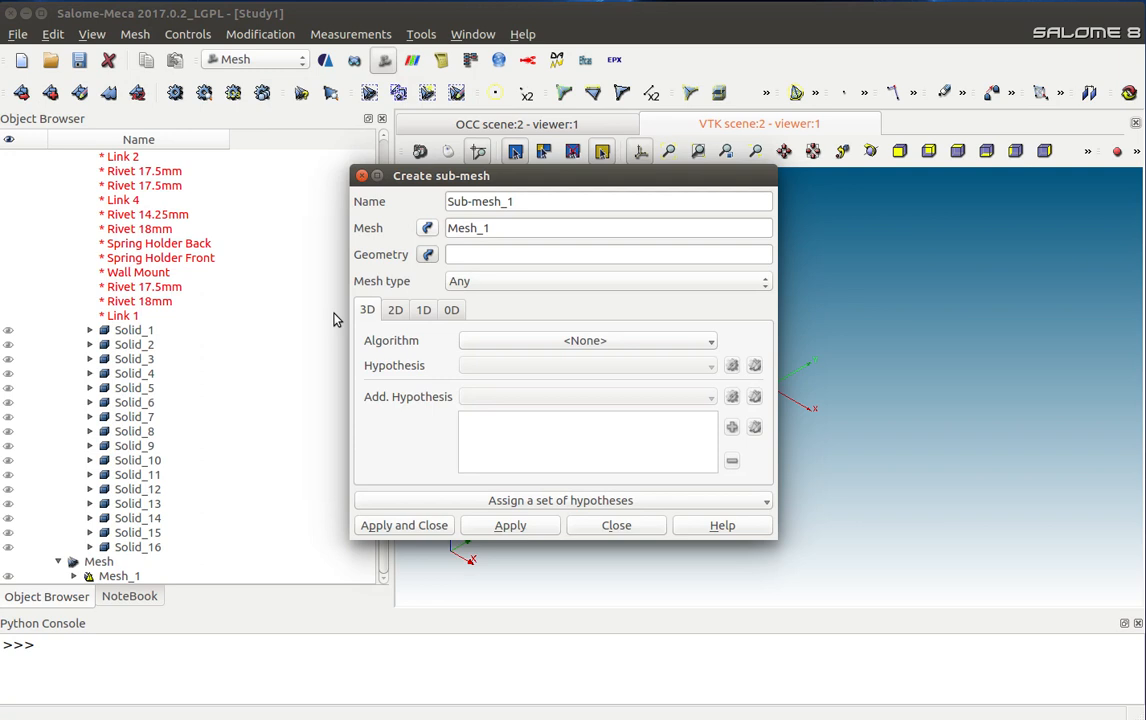
Step: Assign NETGEN 1D-2D-3D to the 16 solids with a new hypothesis of max size 0.010, min 0.0005
{"action": "left_click", "coordinate": [136, 330]}
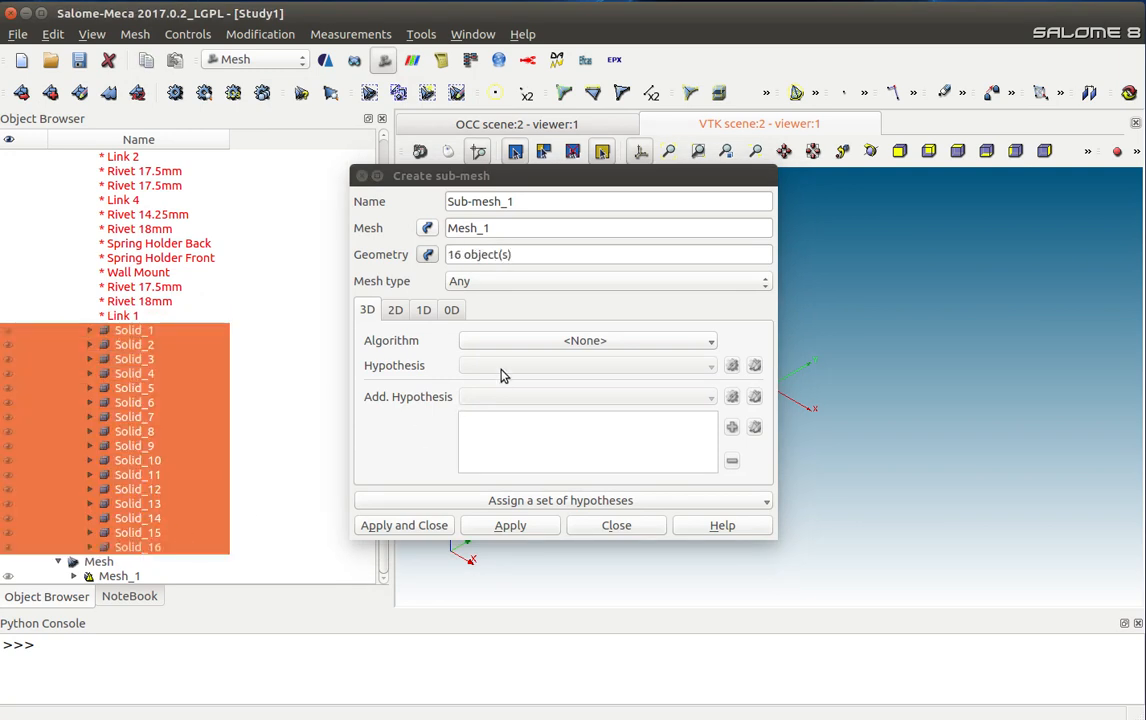
{"action": "left_click", "coordinate": [710, 340]}
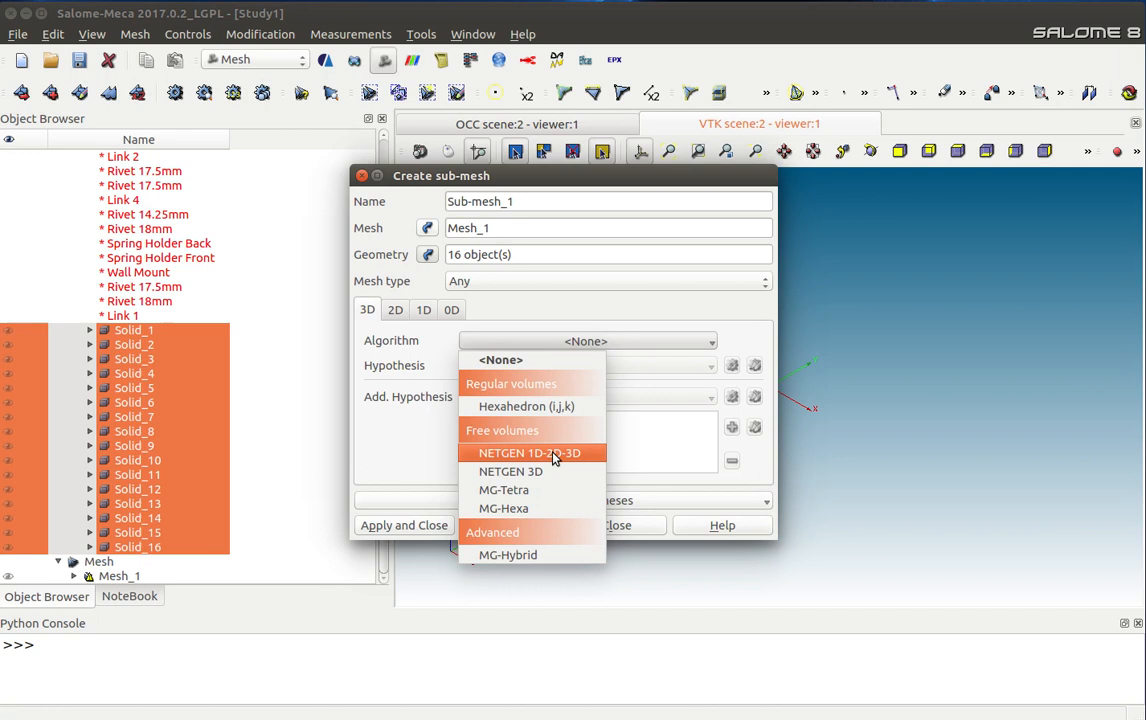
{"action": "left_click", "coordinate": [532, 452]}
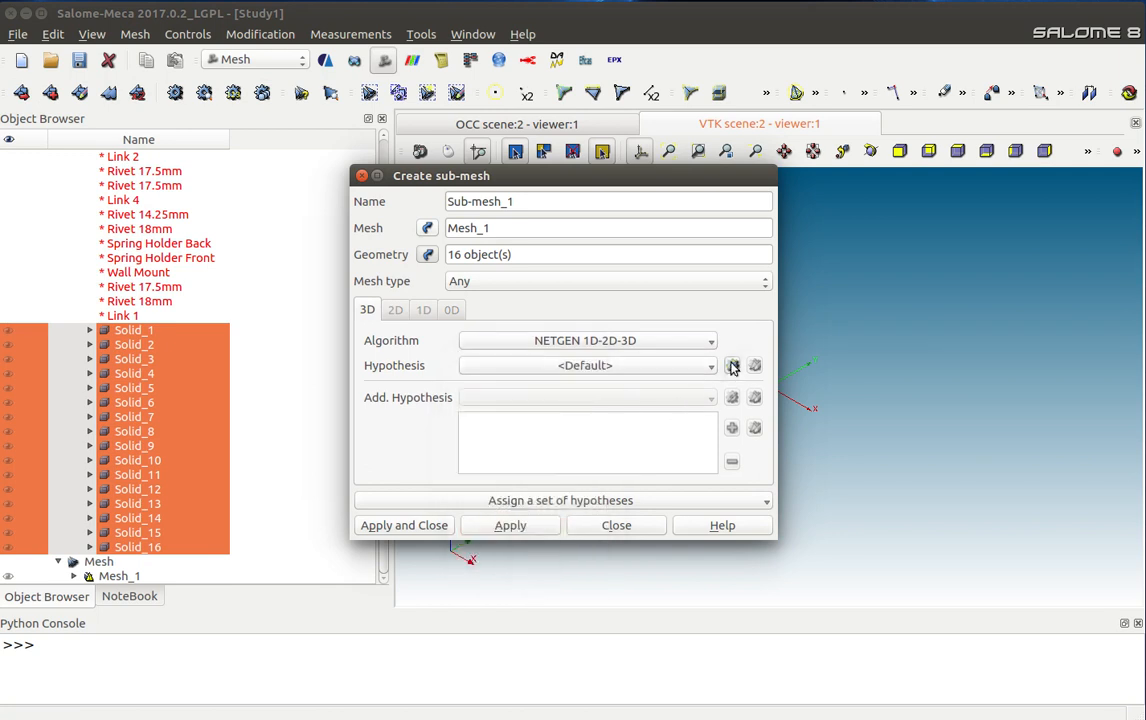
{"action": "left_click", "coordinate": [732, 364]}
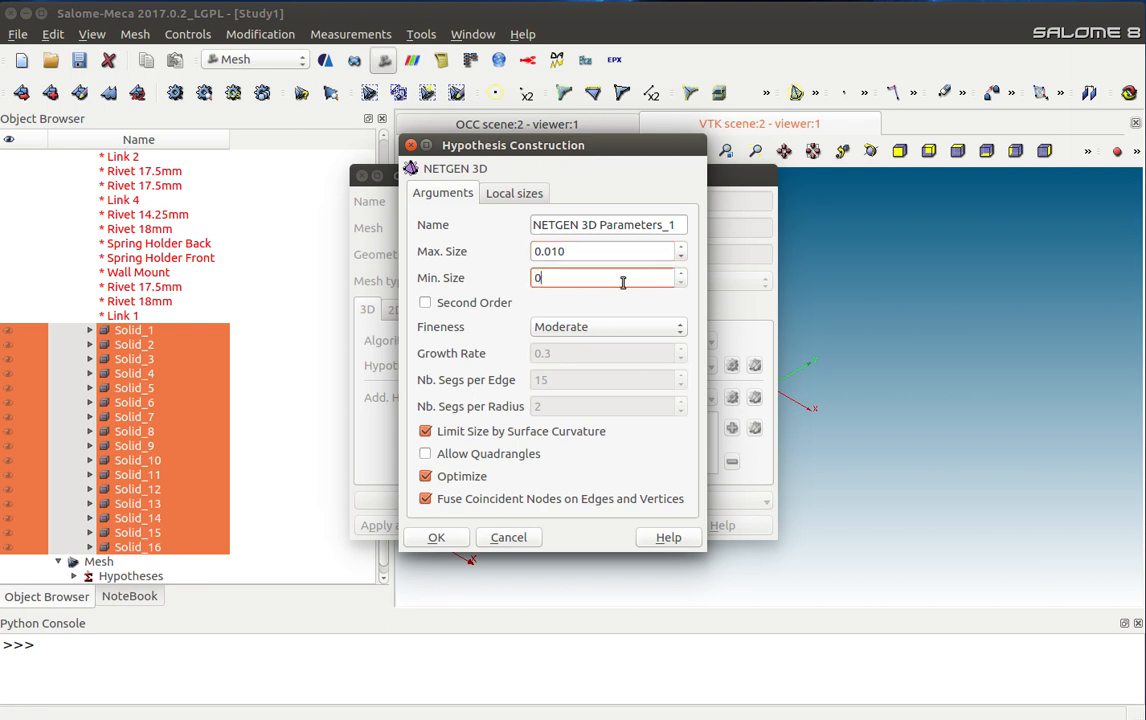
{"action": "type", "text": ".0005"}
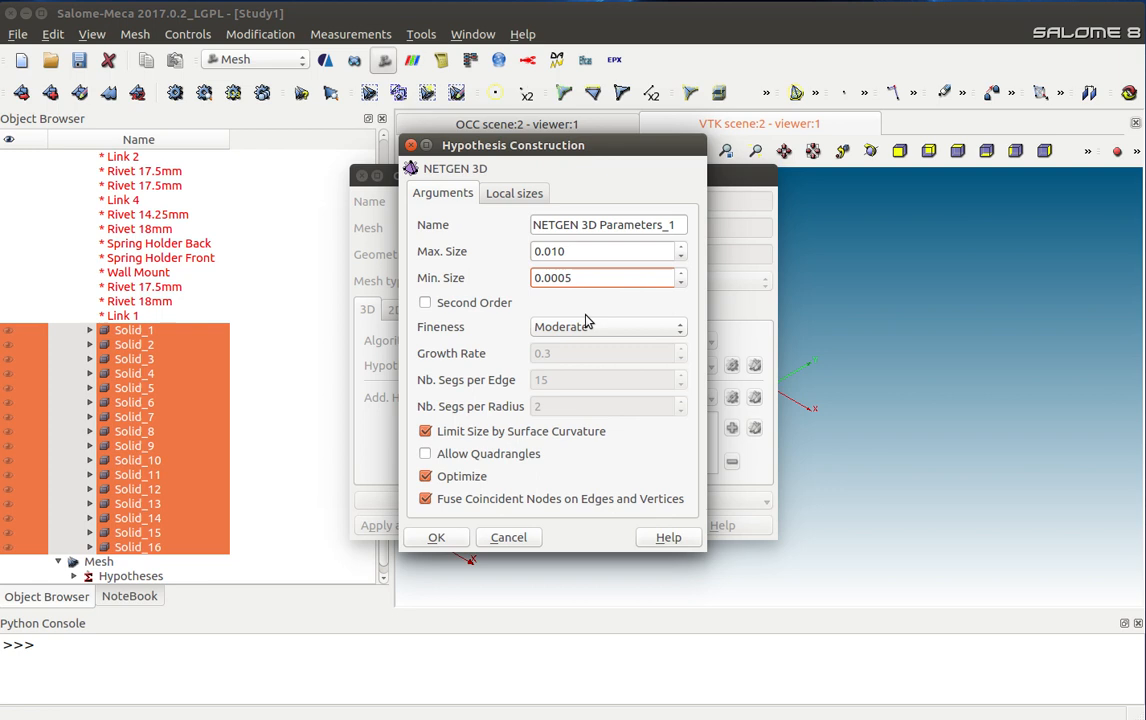
{"action": "left_click", "coordinate": [436, 536]}
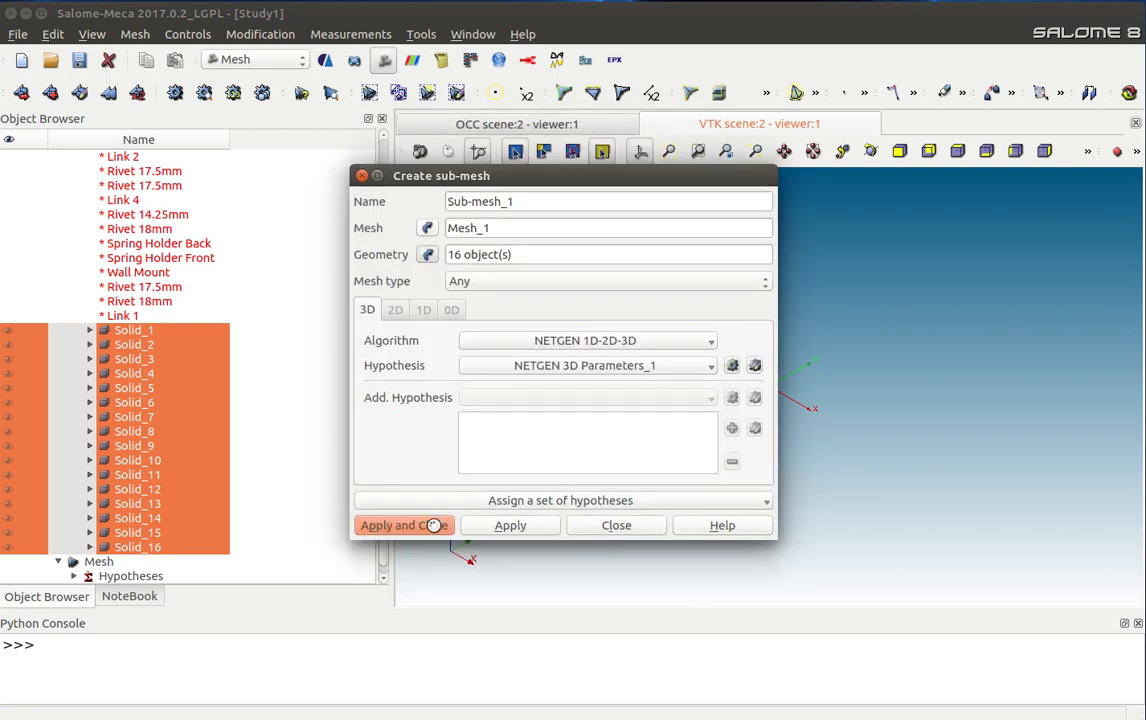
Step: Create Sub-mesh_1 and compute Mesh_1, giving 23948 nodes and 69451 tetrahedra
{"action": "left_click", "coordinate": [402, 524]}
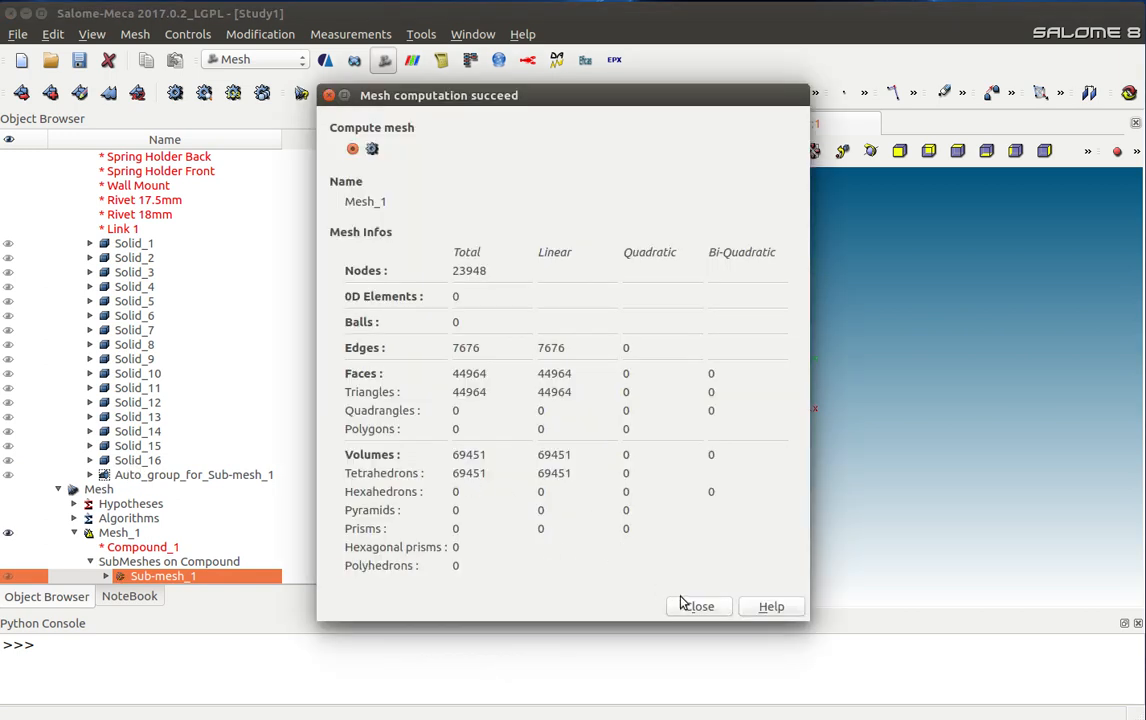
{"action": "left_click", "coordinate": [698, 606]}
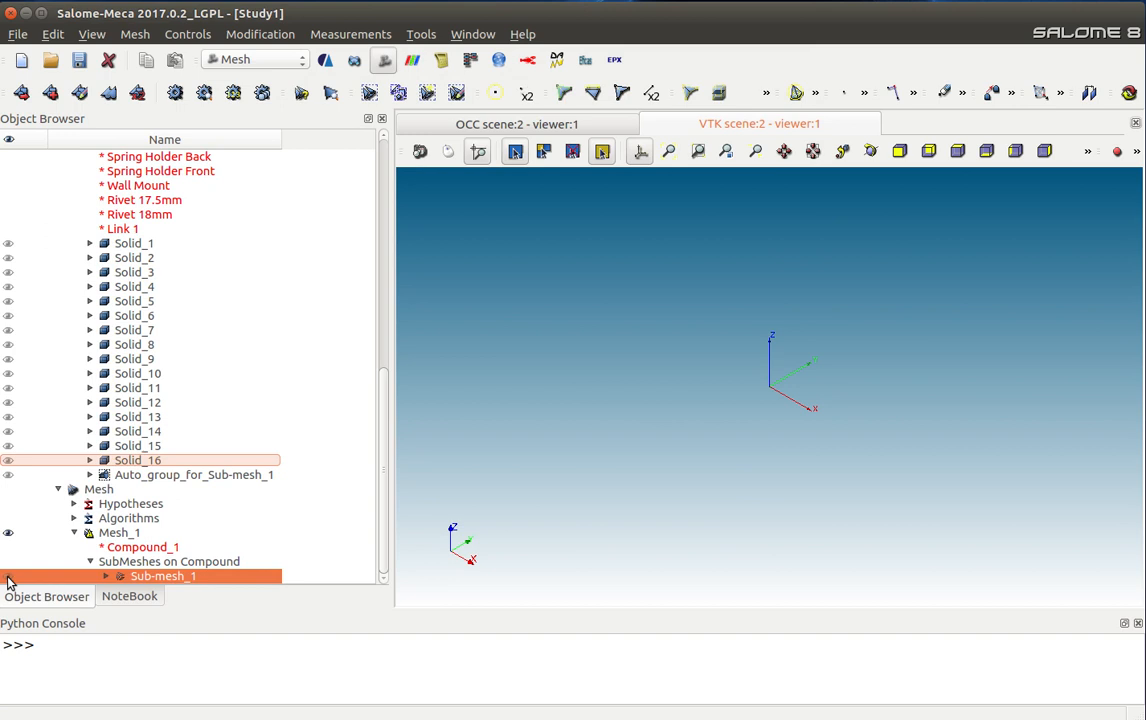
{"action": "left_click", "coordinate": [668, 152]}
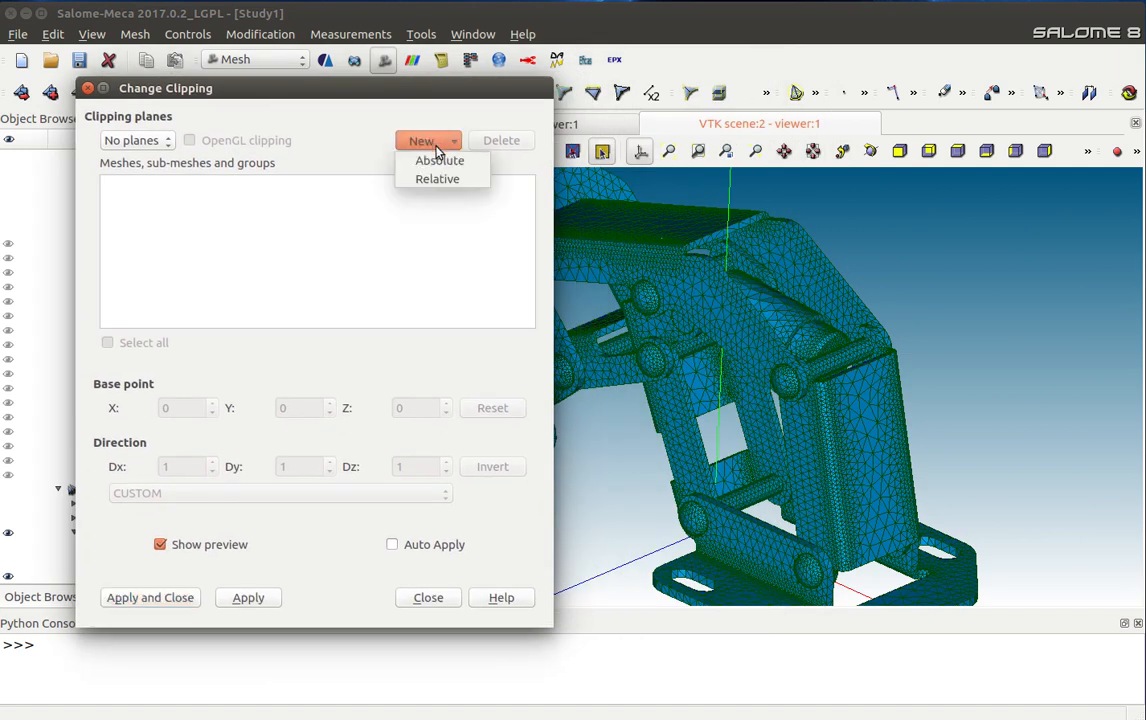
Step: Add an Absolute clipping plane cutting Mesh_1 and examine the exposed interior tetrahedra
{"action": "left_click", "coordinate": [420, 140]}
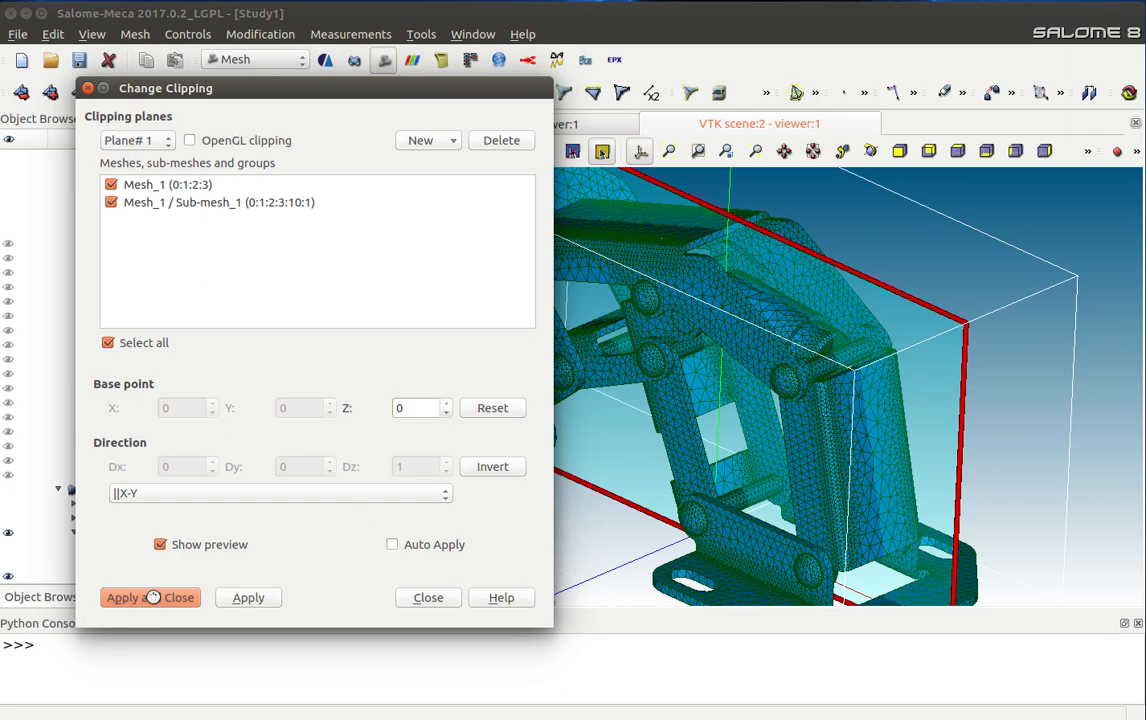
{"action": "left_click", "coordinate": [148, 596]}
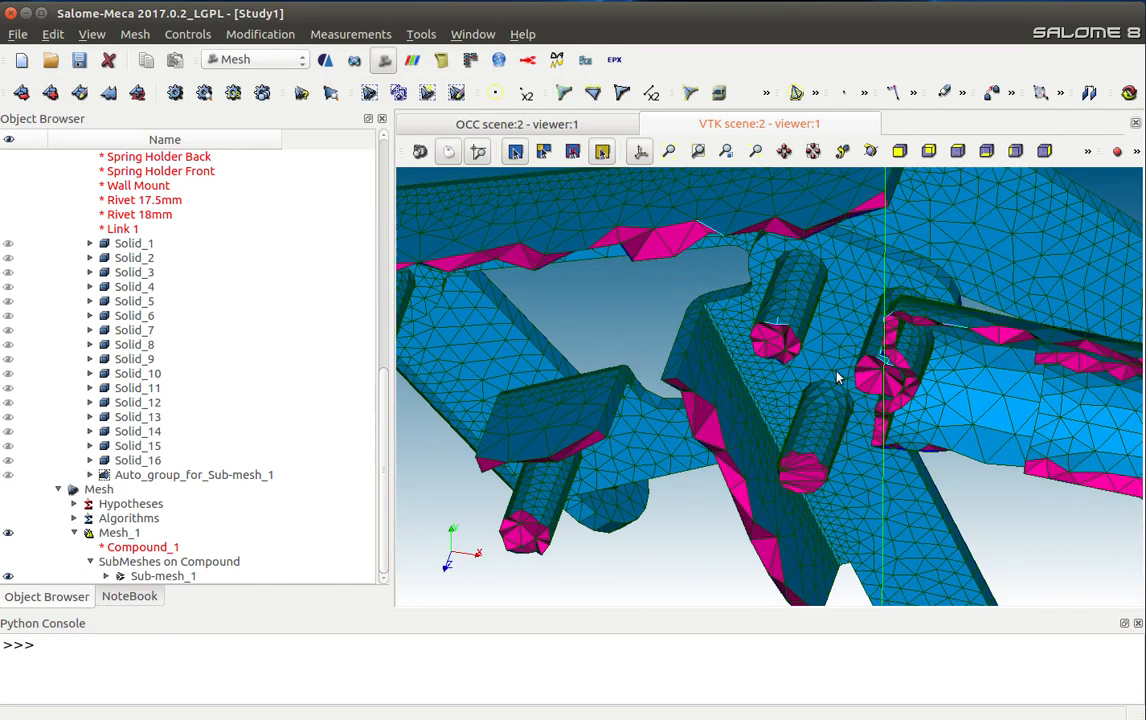
{"action": "left_click_drag", "start_coordinate": [838, 376], "coordinate": [756, 376]}
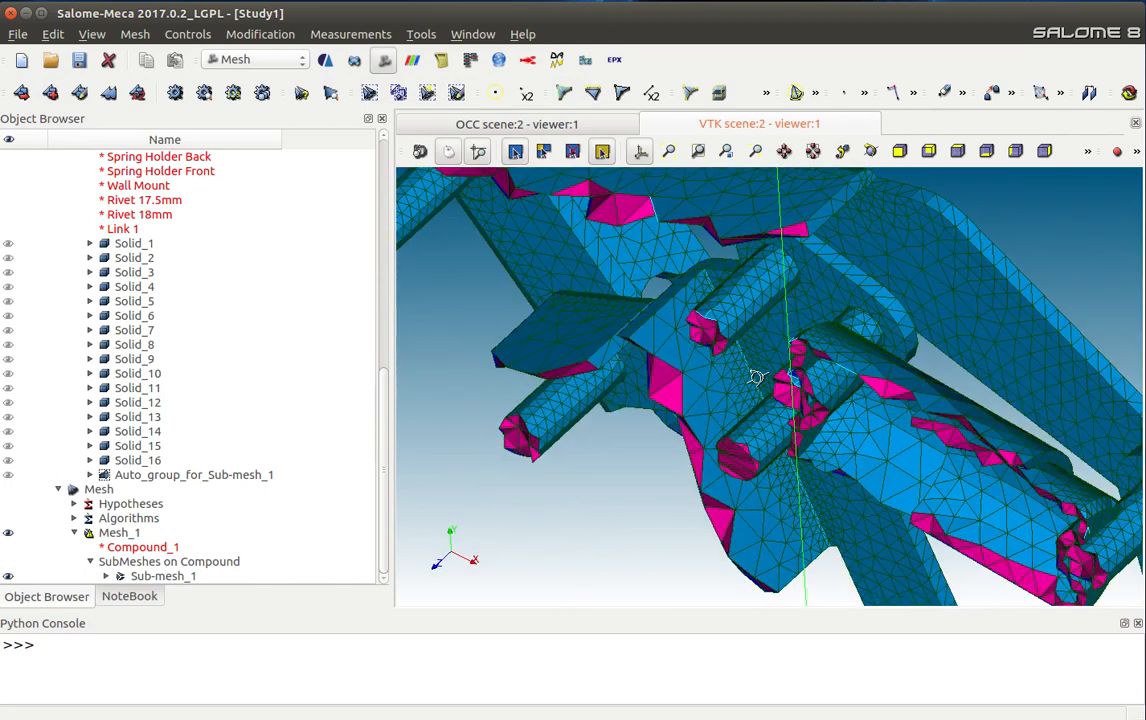
{"action": "left_click_drag", "start_coordinate": [756, 376], "coordinate": [744, 390]}
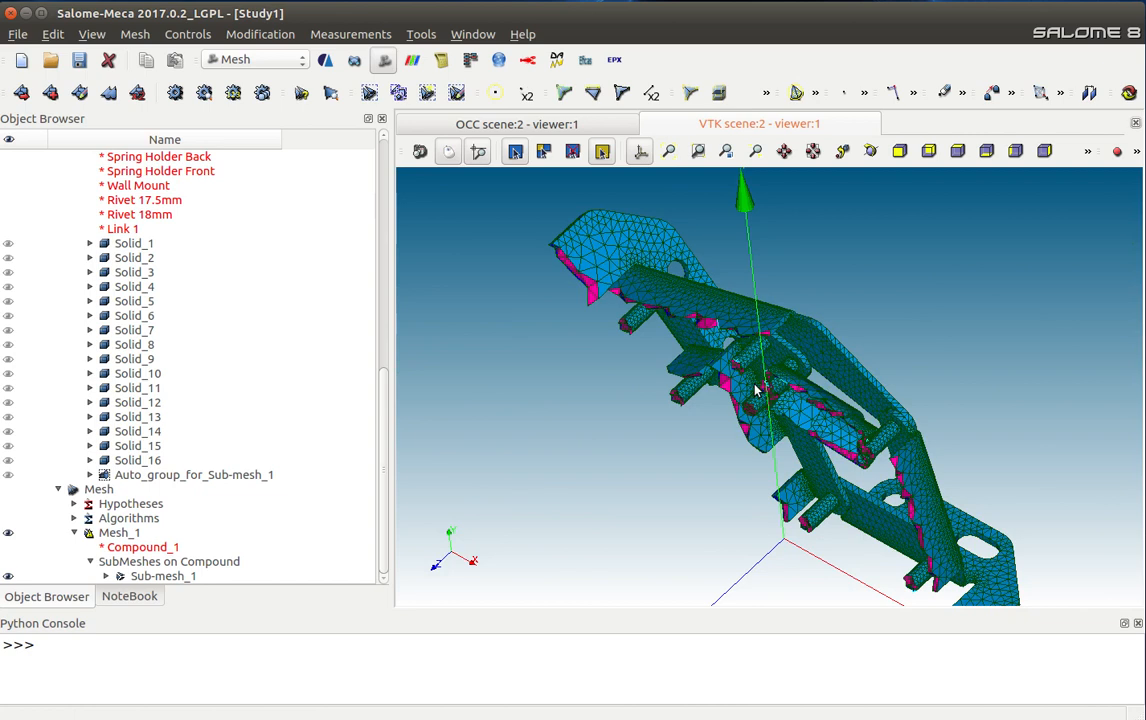
{"action": "left_click_drag", "start_coordinate": [756, 390], "coordinate": [616, 418]}
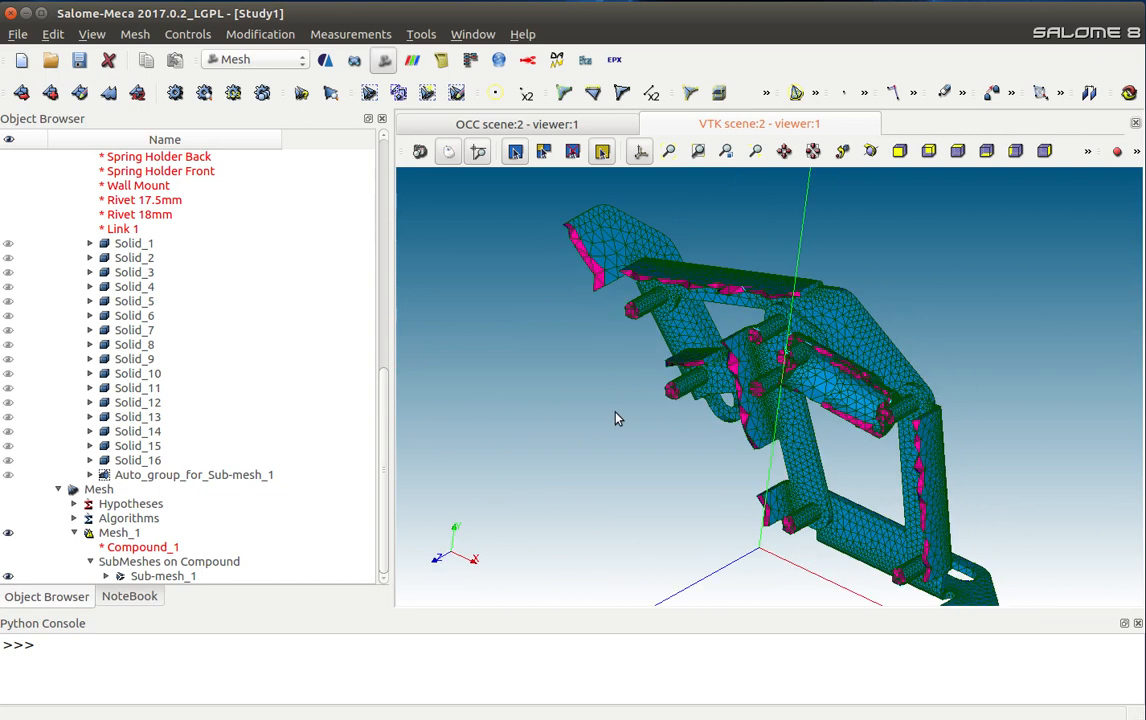
{"action": "mouse_move", "coordinate": [1018, 366]}
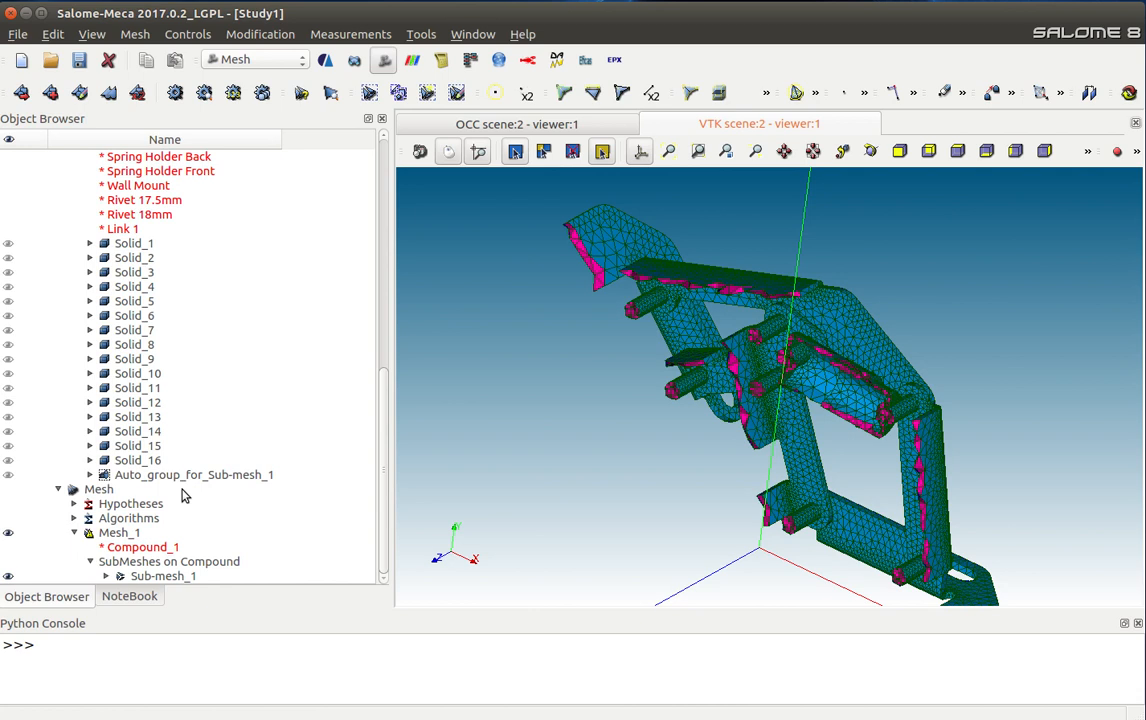
Step: Create Groups of Volumes on Mesh_1 from geometry, one for each of Solid_1 through Solid_16
{"action": "right_click", "coordinate": [98, 488]}
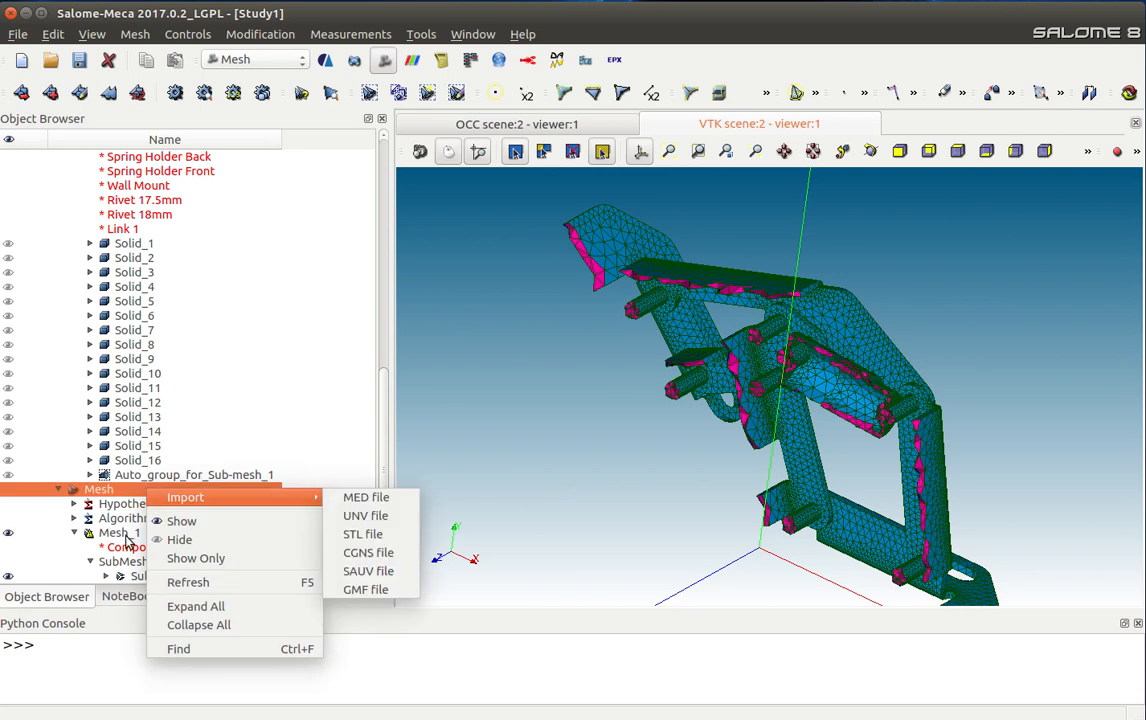
{"action": "right_click", "coordinate": [120, 532]}
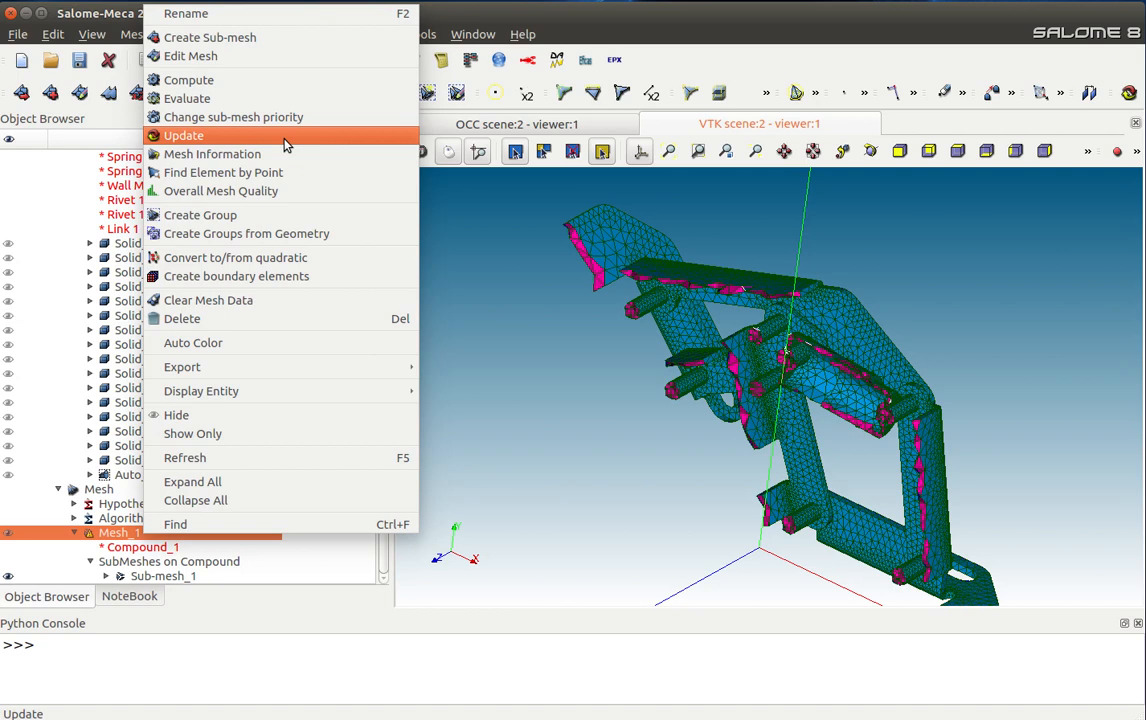
{"action": "left_click", "coordinate": [246, 232]}
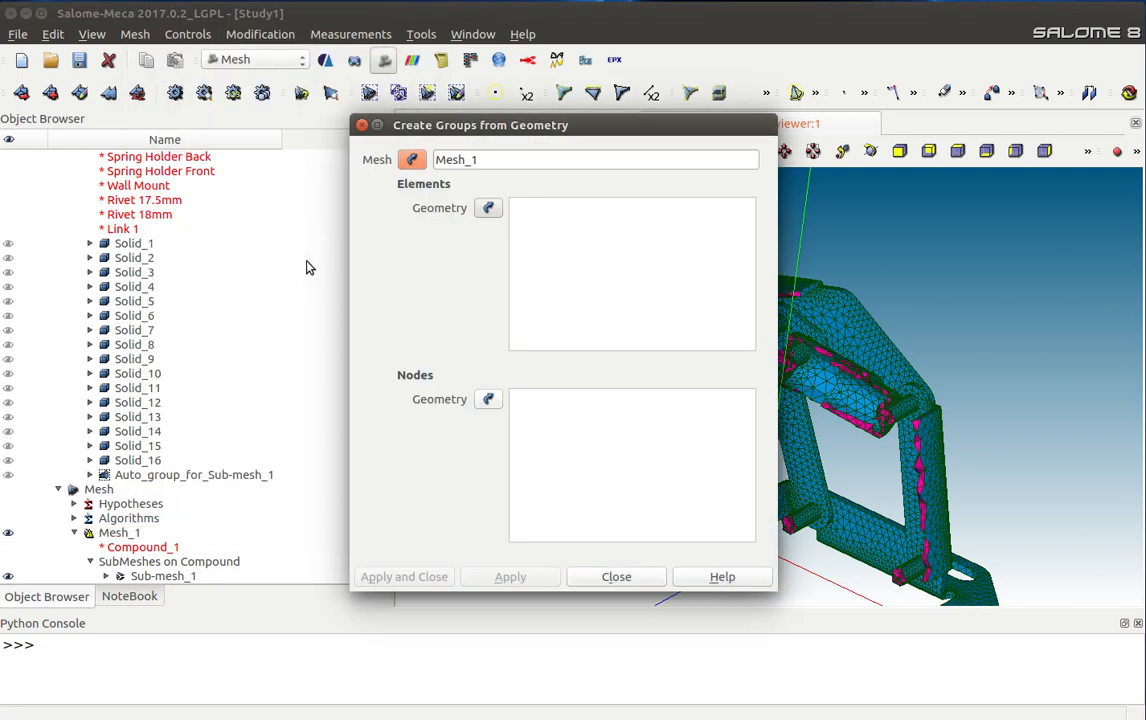
{"action": "left_click", "coordinate": [488, 208]}
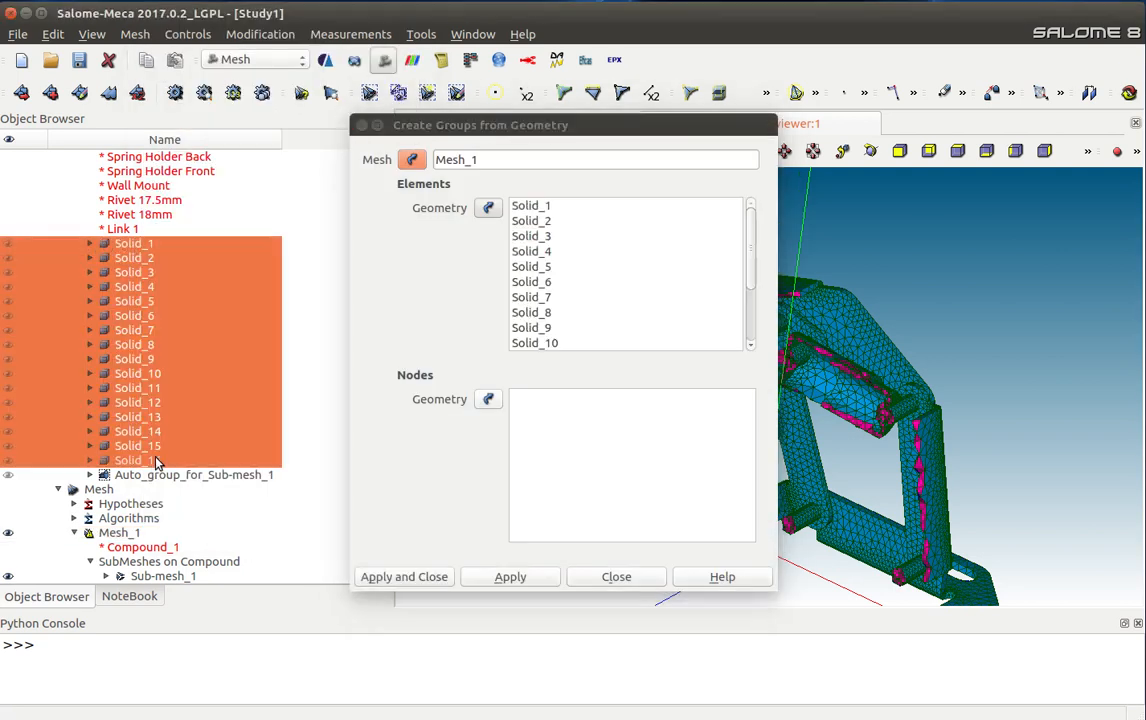
{"action": "left_click", "coordinate": [404, 576]}
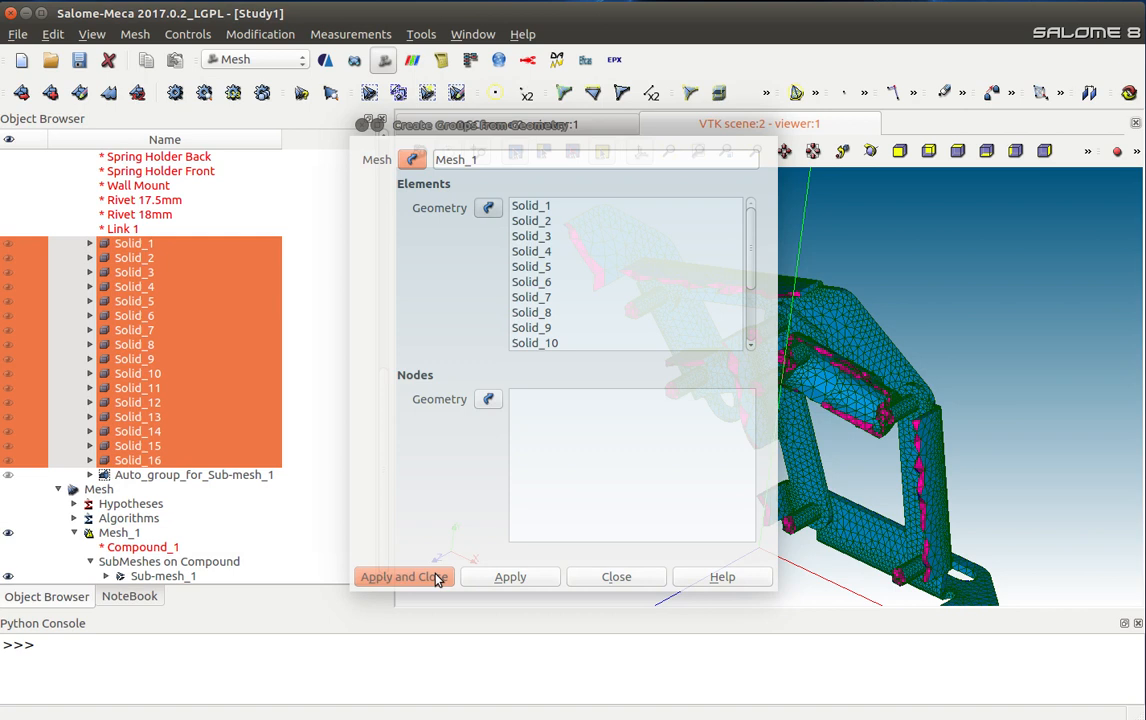
{"action": "left_click", "coordinate": [404, 576]}
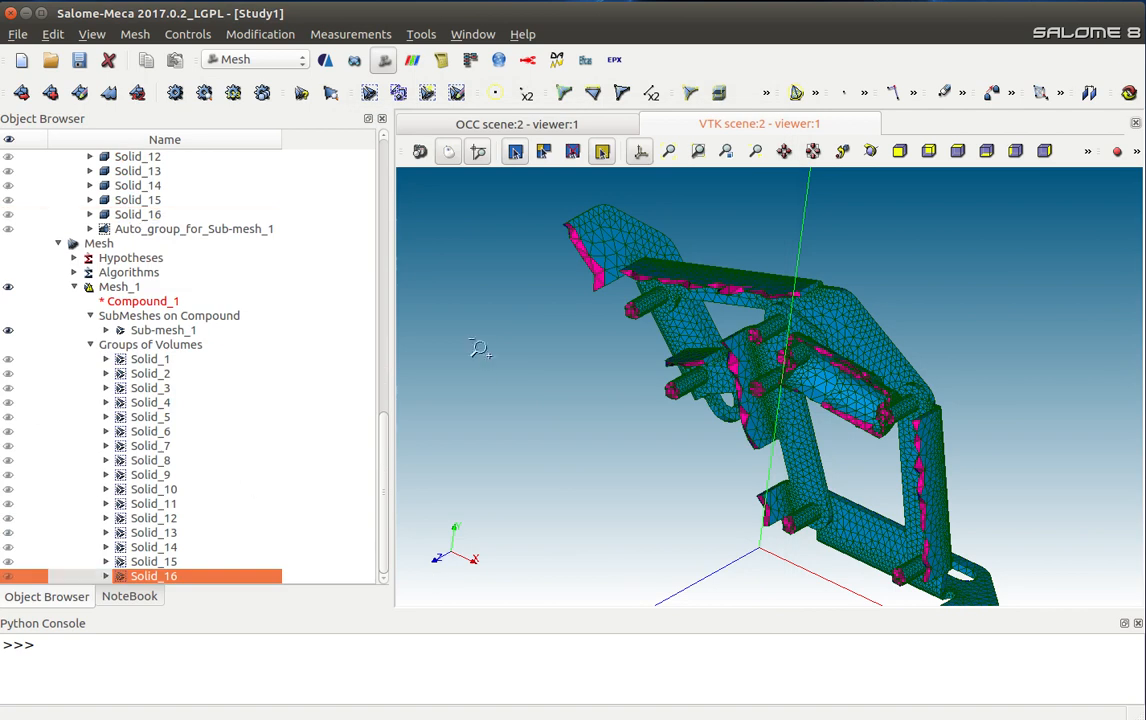
{"action": "mouse_move", "coordinate": [480, 350]}
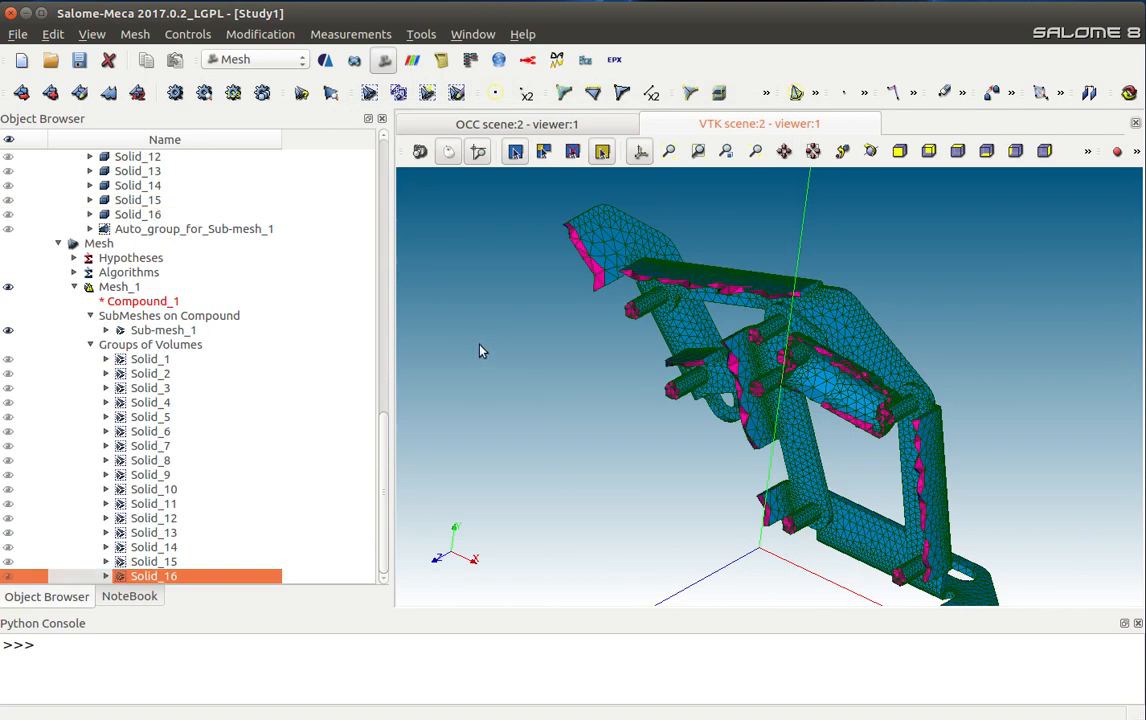
{"action": "mouse_move", "coordinate": [476, 350]}
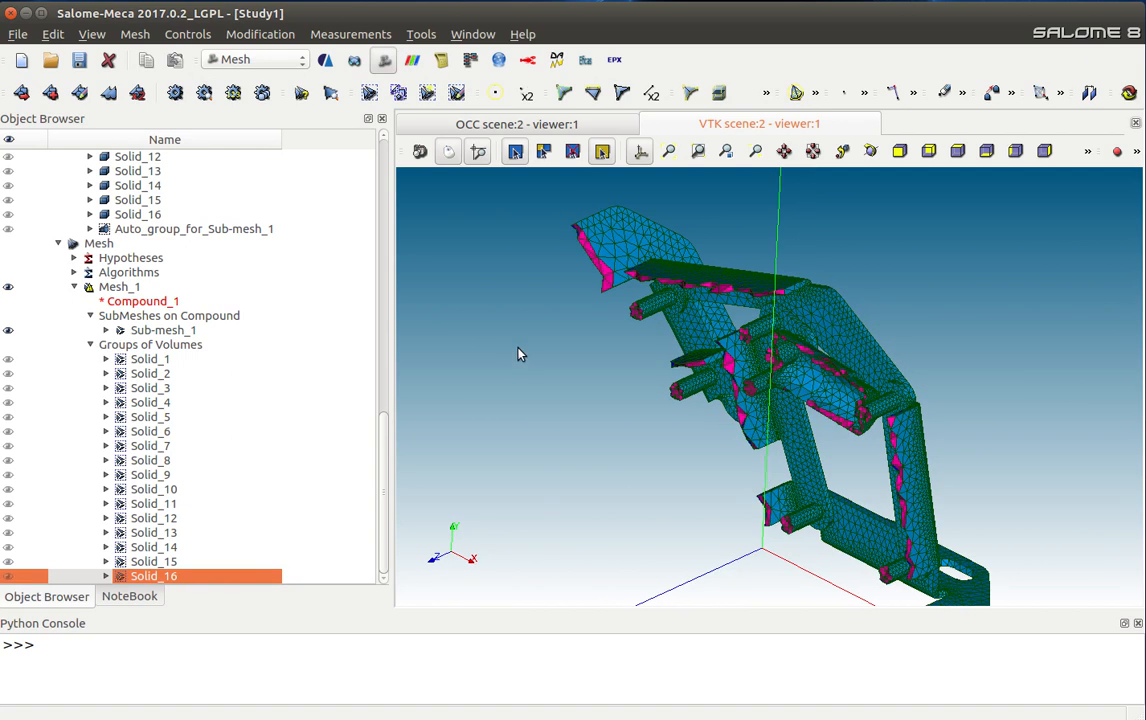
{"action": "mouse_move", "coordinate": [908, 300]}
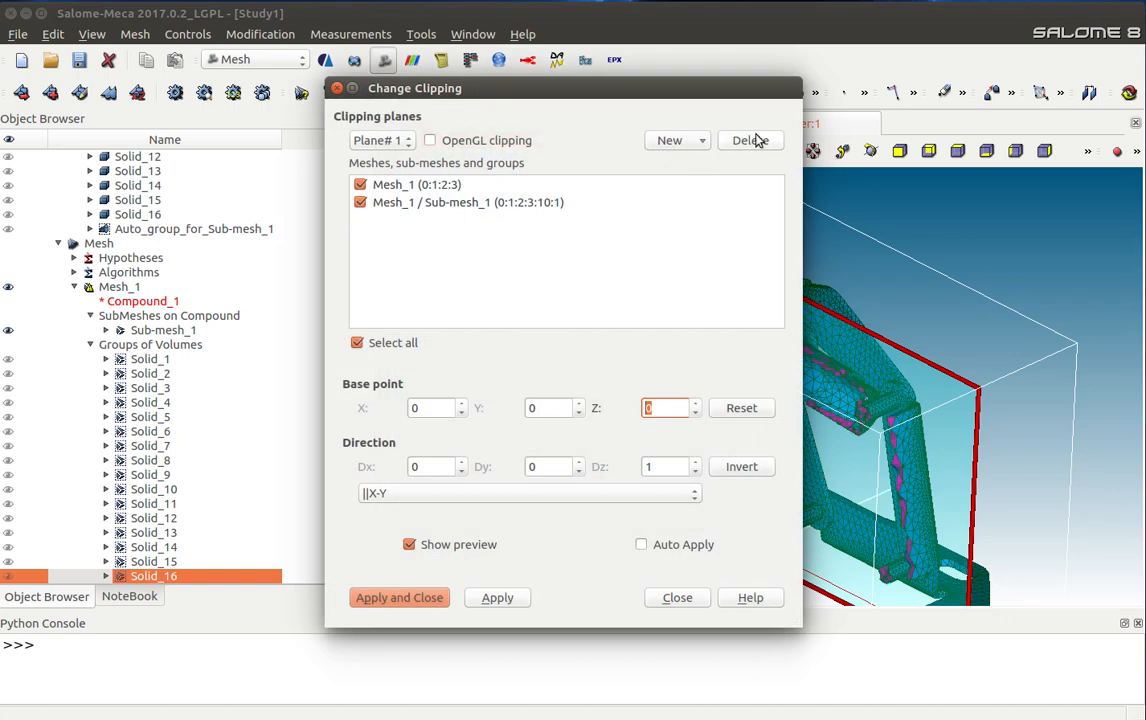
Step: Delete the clipping plane and hide the whole Mesh_1
{"action": "left_click", "coordinate": [676, 596]}
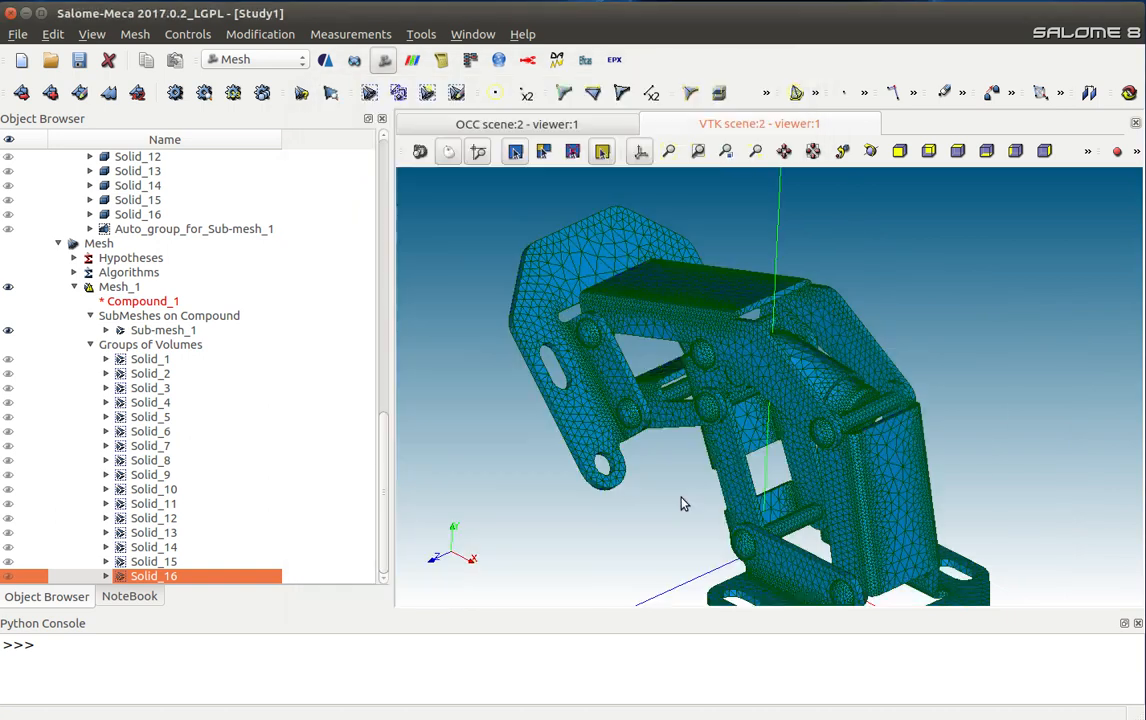
{"action": "left_click_drag", "start_coordinate": [684, 504], "coordinate": [636, 476]}
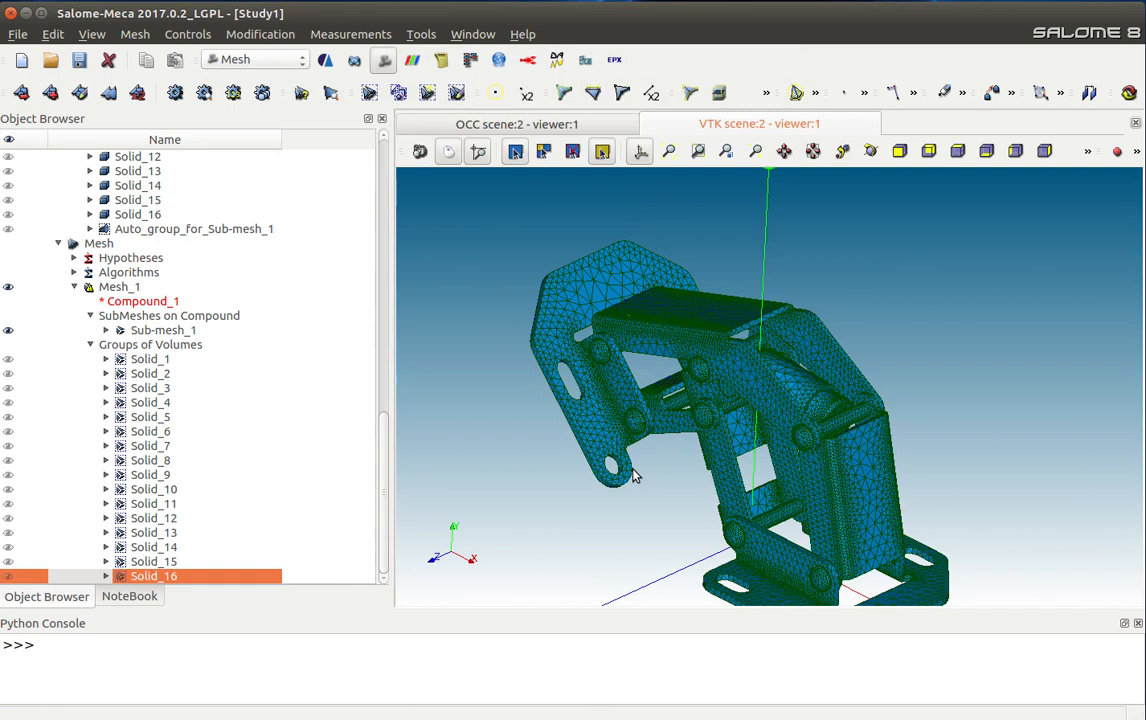
{"action": "left_click", "coordinate": [120, 288]}
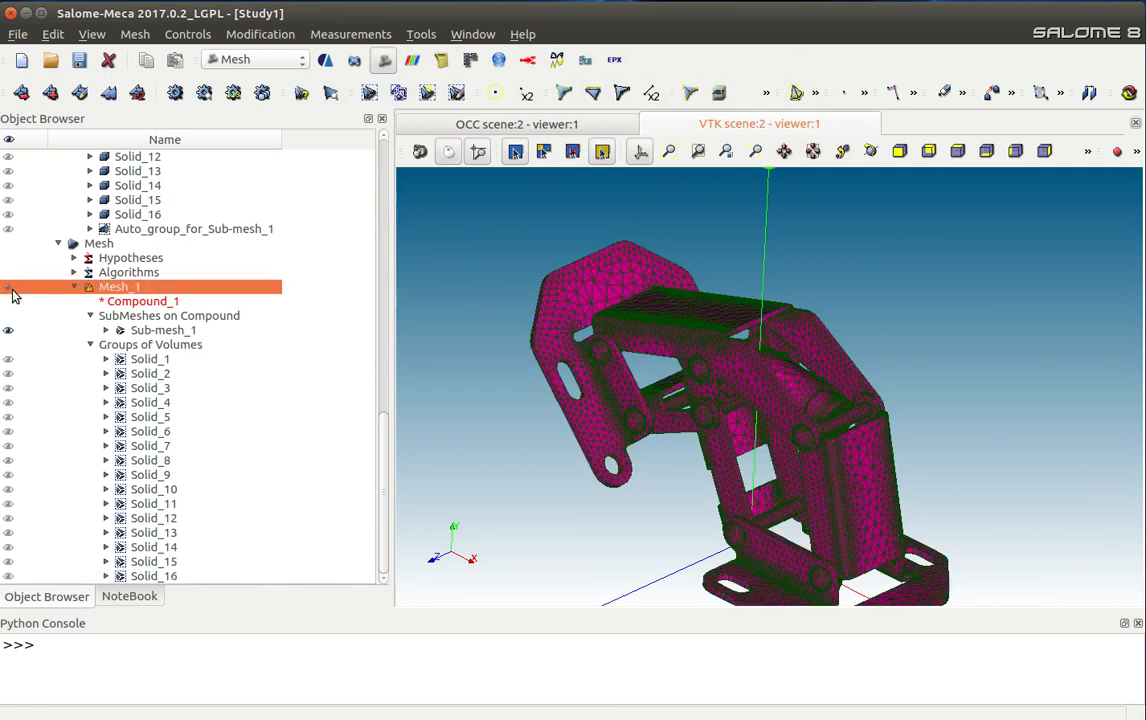
Step: Display a few solid volume groups alone, such as Solid_4 and Solid_12, and inspect them
{"action": "left_click", "coordinate": [150, 402]}
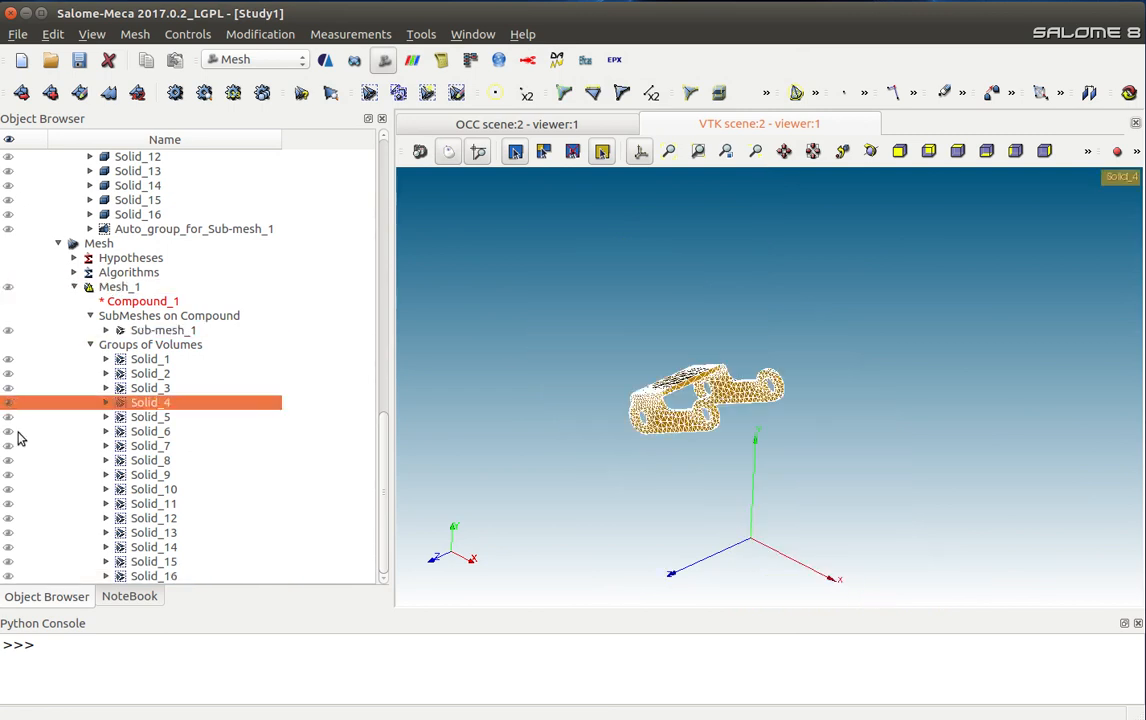
{"action": "left_click", "coordinate": [154, 518]}
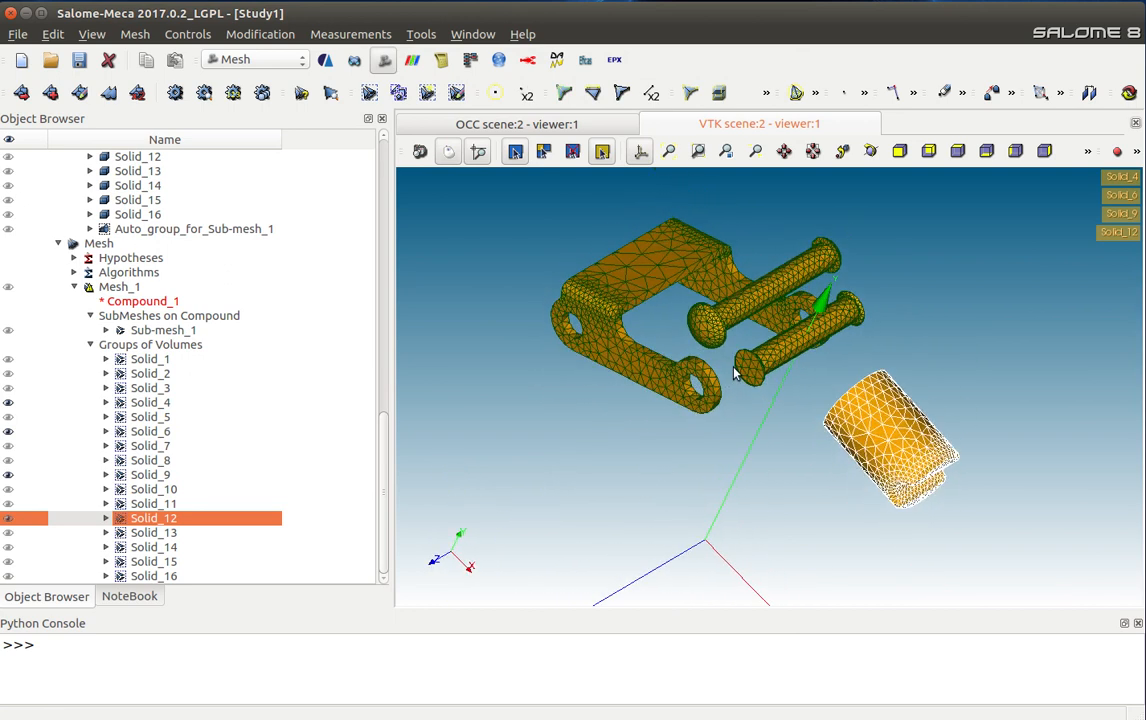
{"action": "left_click_drag", "start_coordinate": [736, 376], "coordinate": [588, 392]}
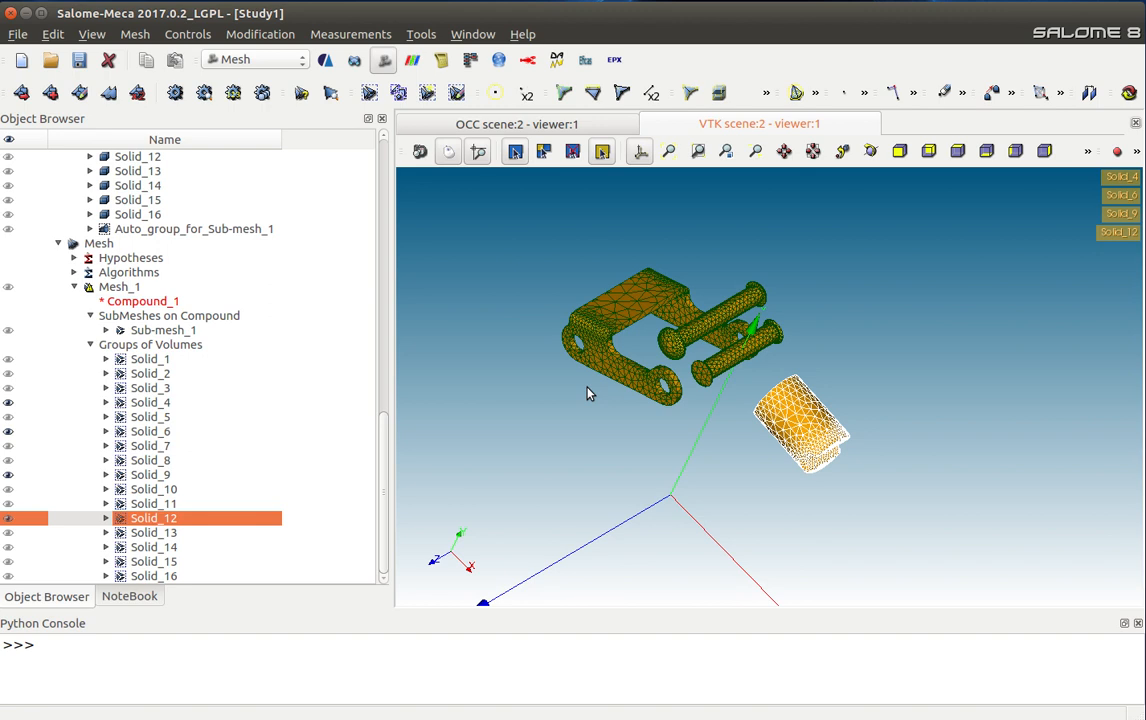
{"action": "mouse_move", "coordinate": [540, 388]}
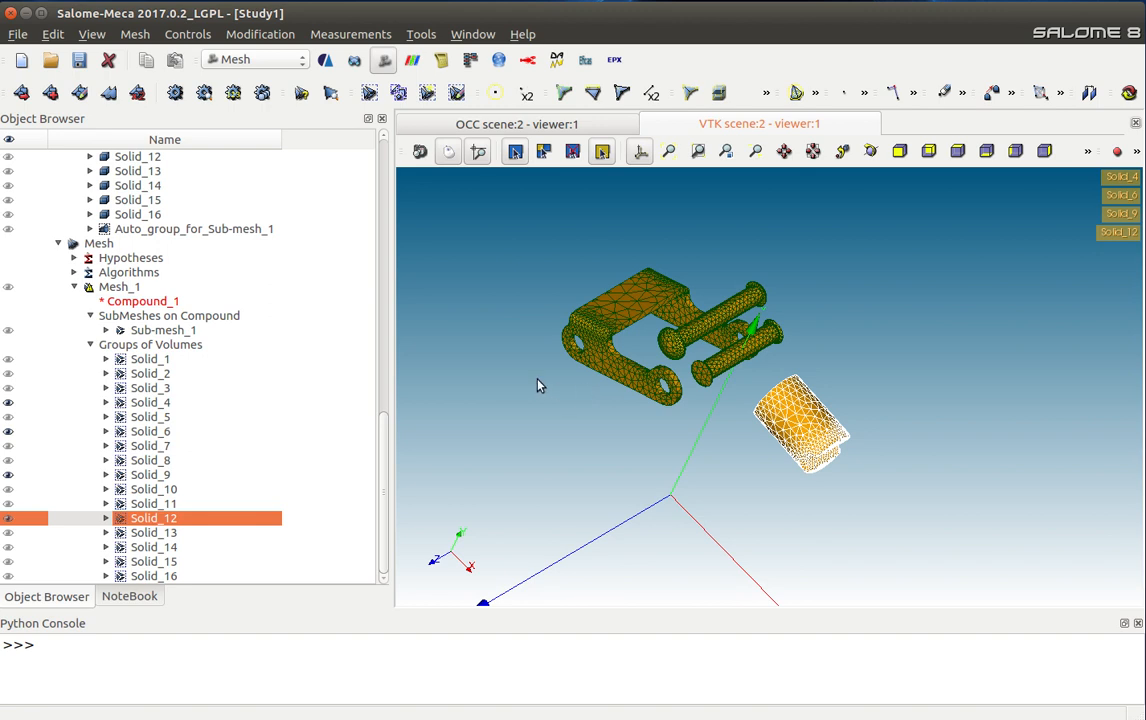
{"action": "mouse_move", "coordinate": [252, 332]}
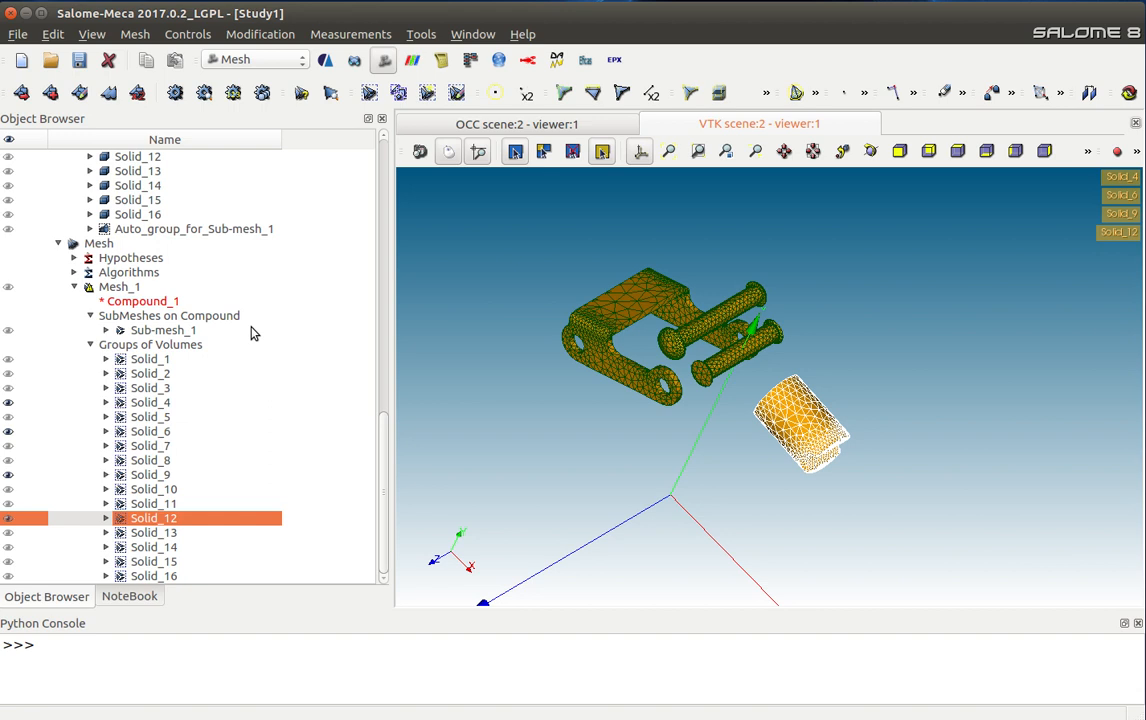
{"action": "scroll", "scroll_direction": "up", "scroll_amount": 3}
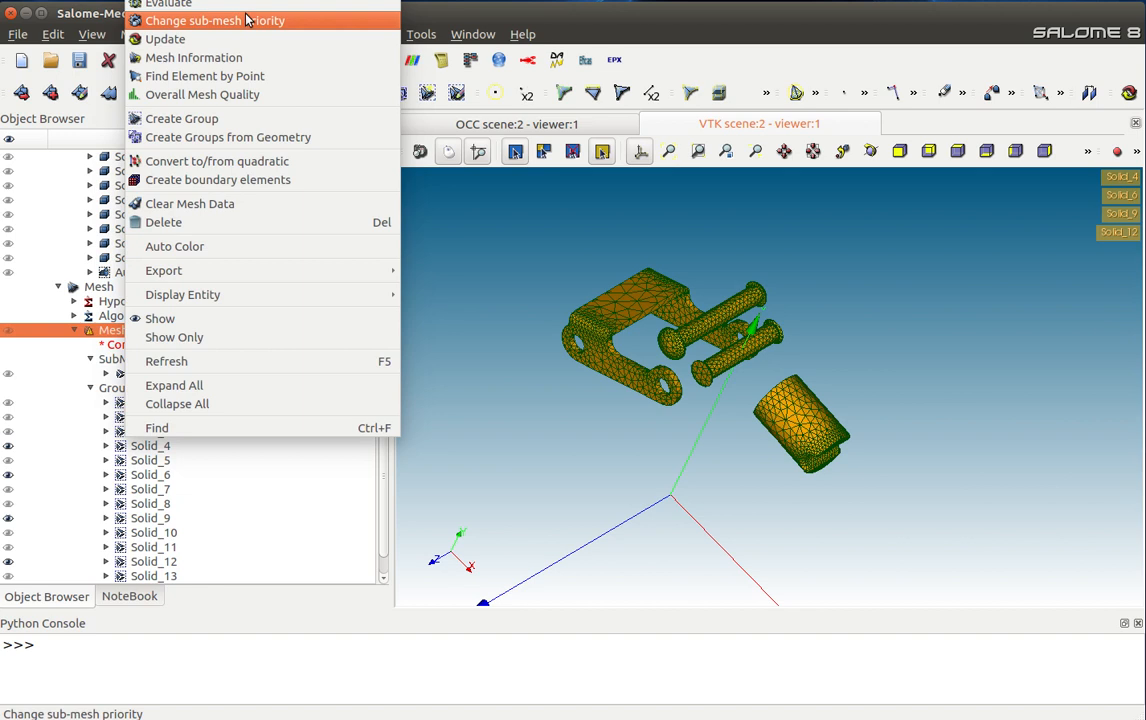
{"action": "left_click", "coordinate": [180, 118]}
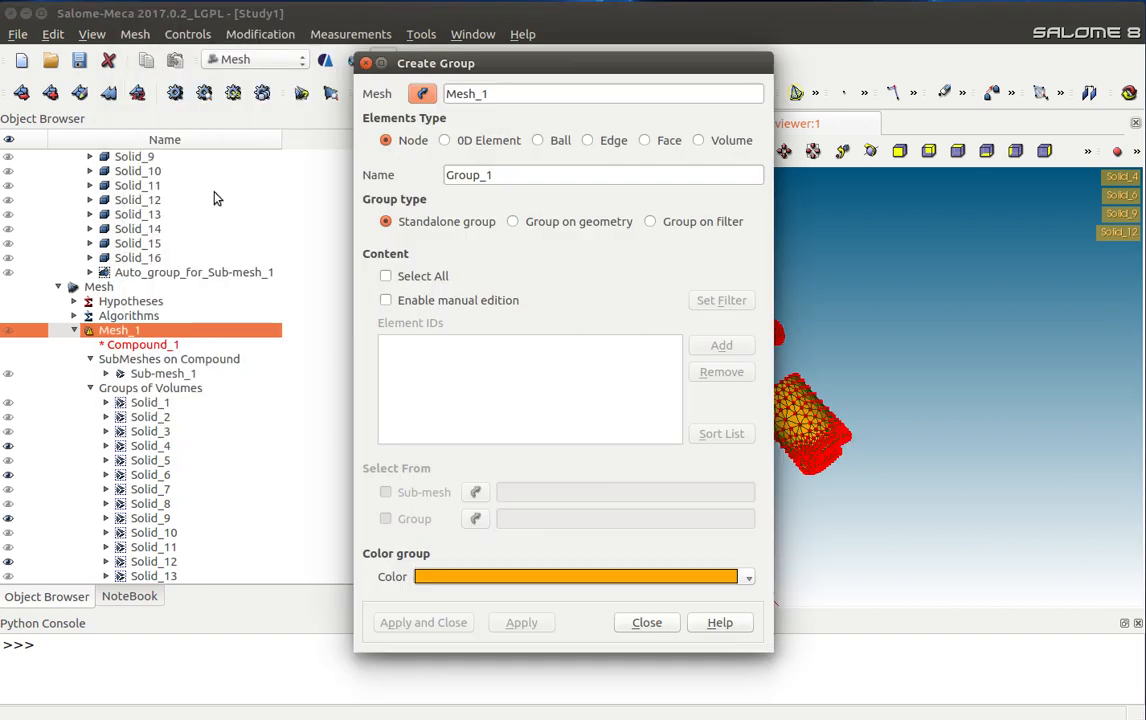
{"action": "mouse_move", "coordinate": [168, 276]}
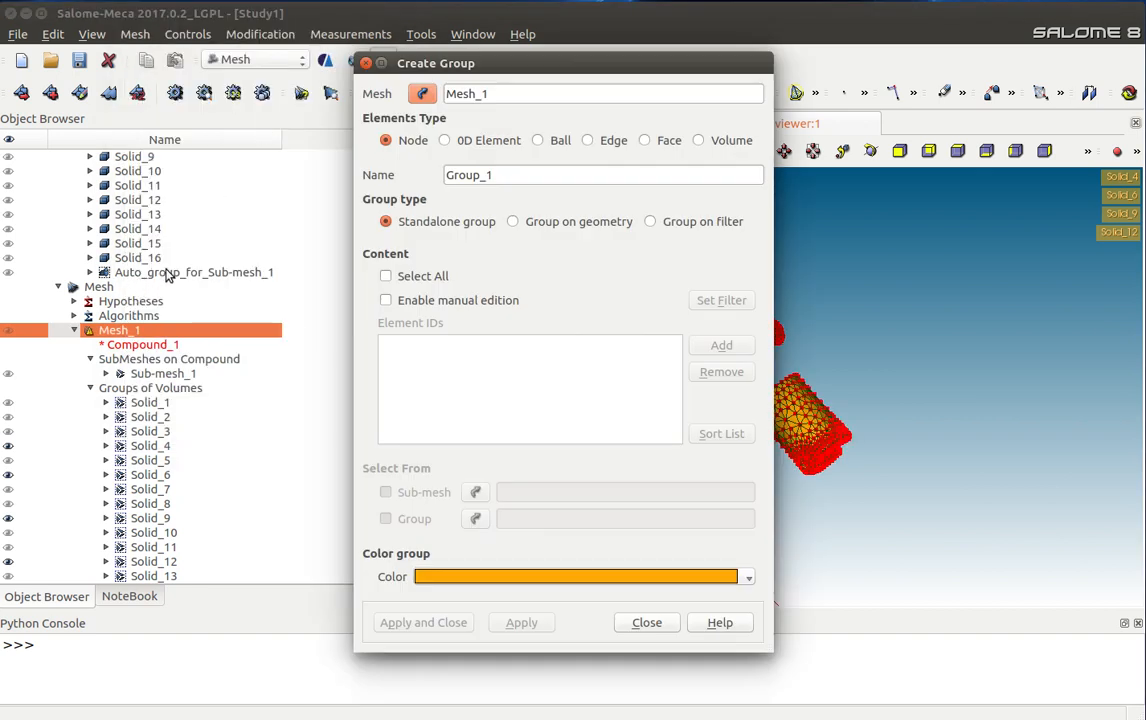
{"action": "mouse_move", "coordinate": [222, 288]}
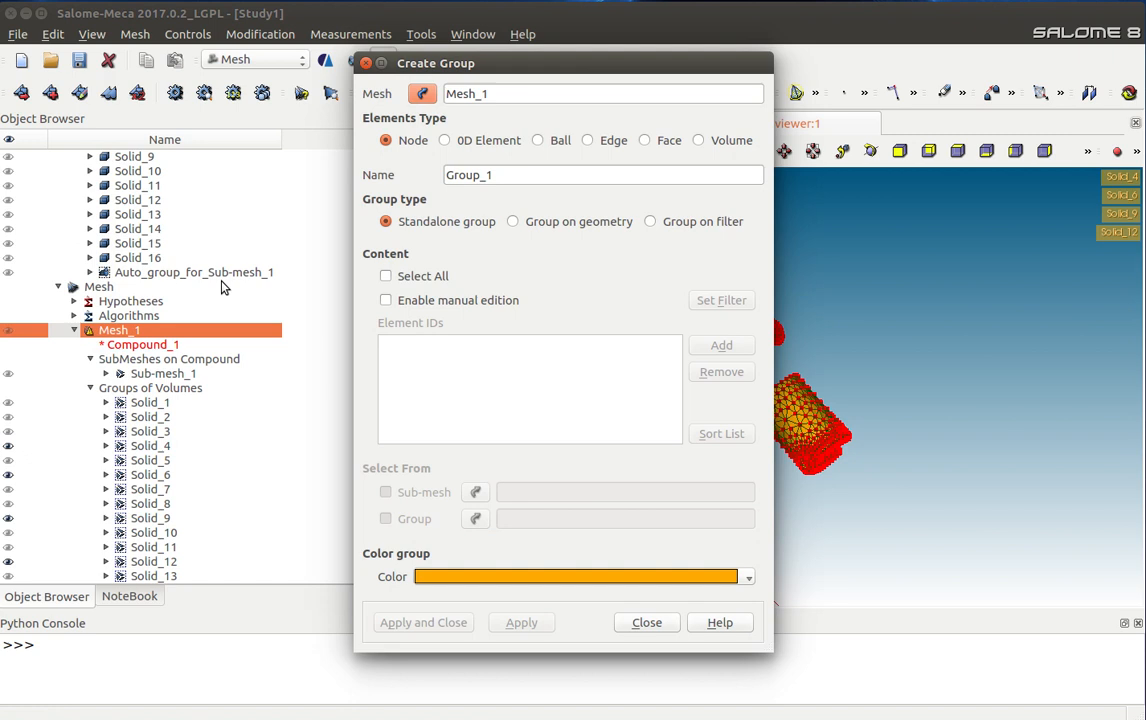
{"action": "left_click", "coordinate": [192, 272]}
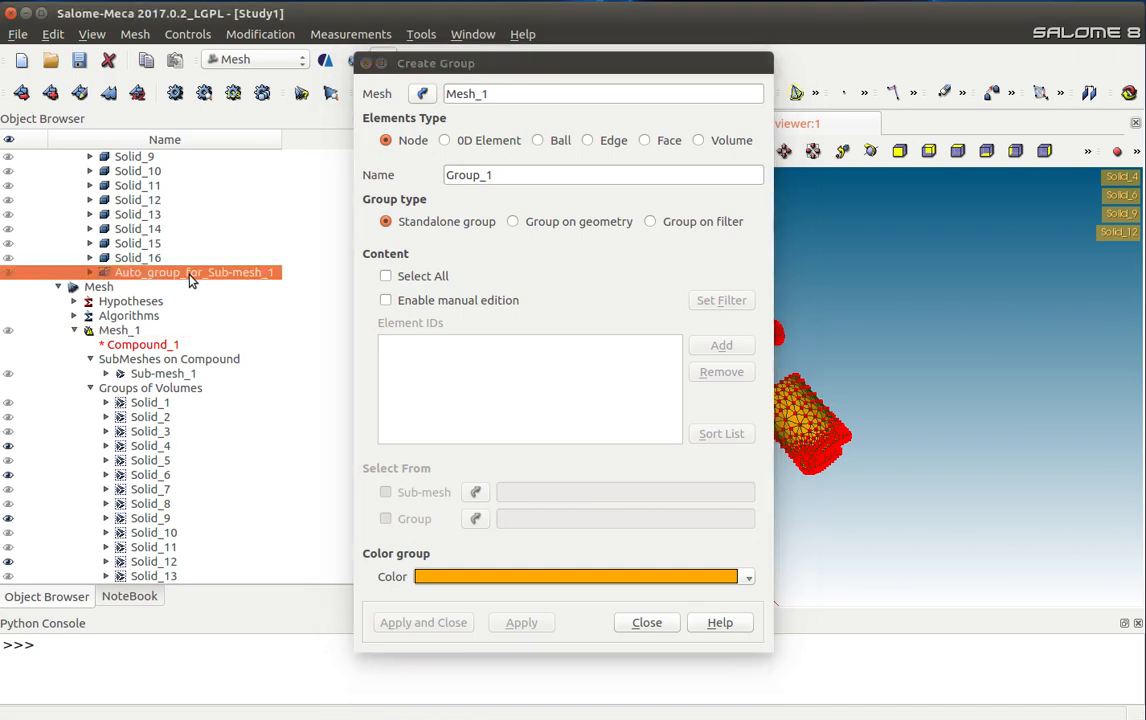
{"action": "left_click", "coordinate": [646, 622]}
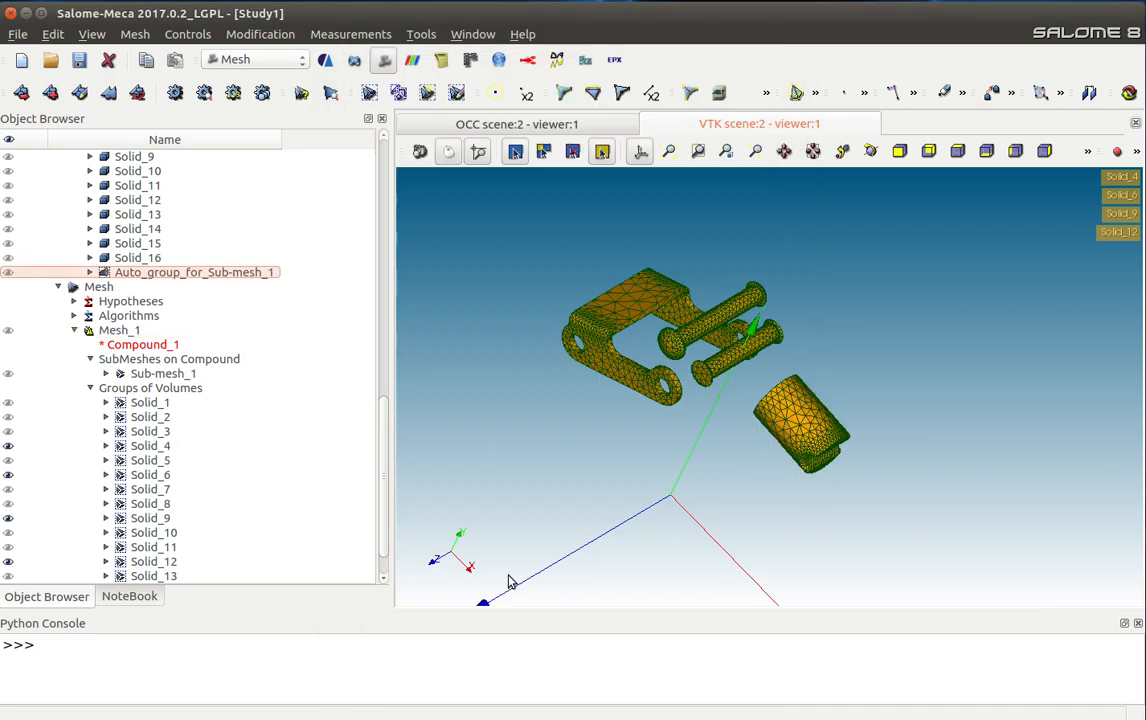
{"action": "mouse_move", "coordinate": [130, 332]}
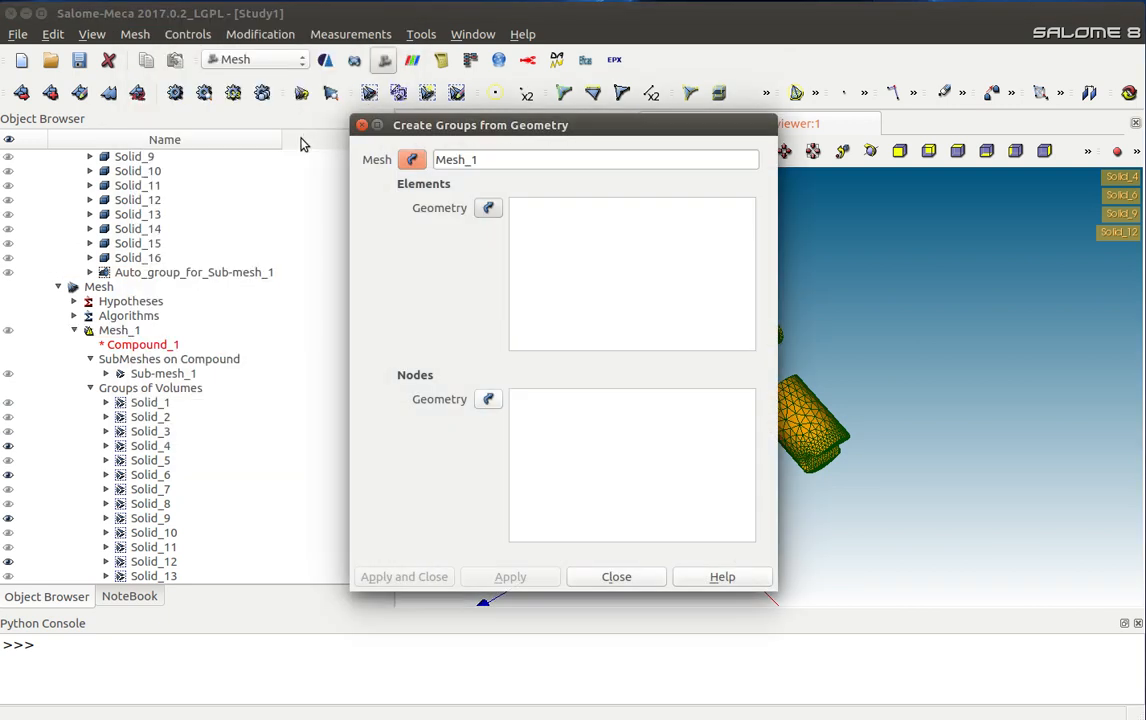
Step: Create a volume group on Mesh_1 from geometry group Auto_group_for_Sub-mesh_1 covering all volumes
{"action": "left_click", "coordinate": [192, 272]}
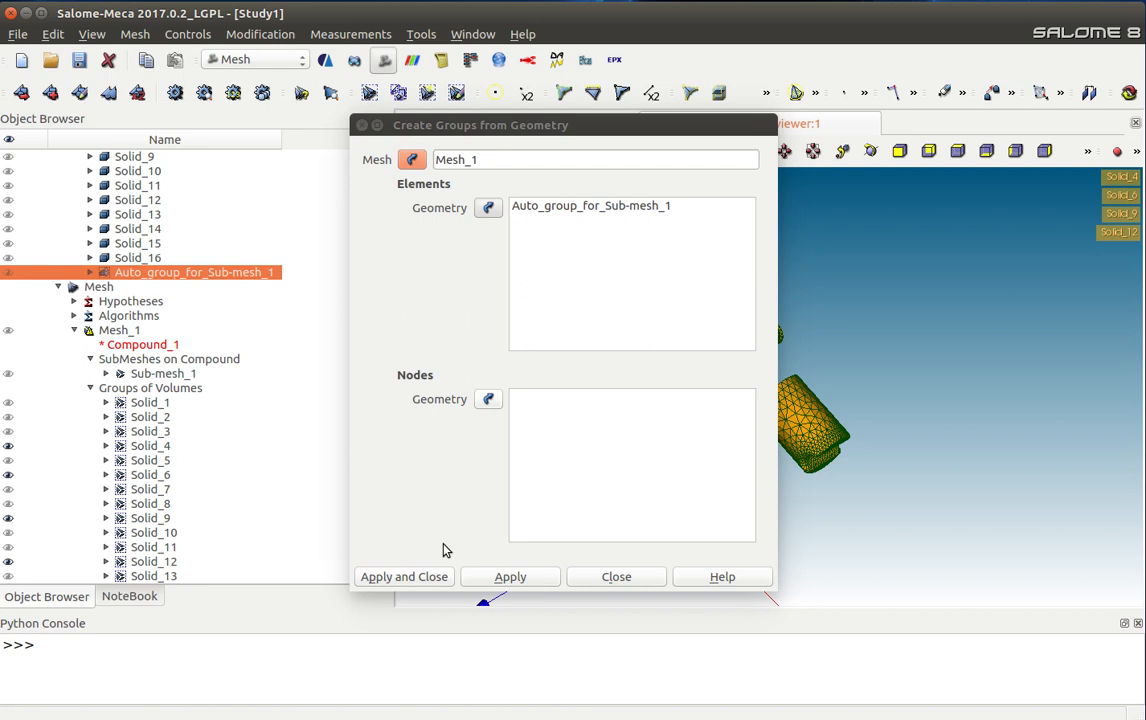
{"action": "left_click", "coordinate": [404, 576]}
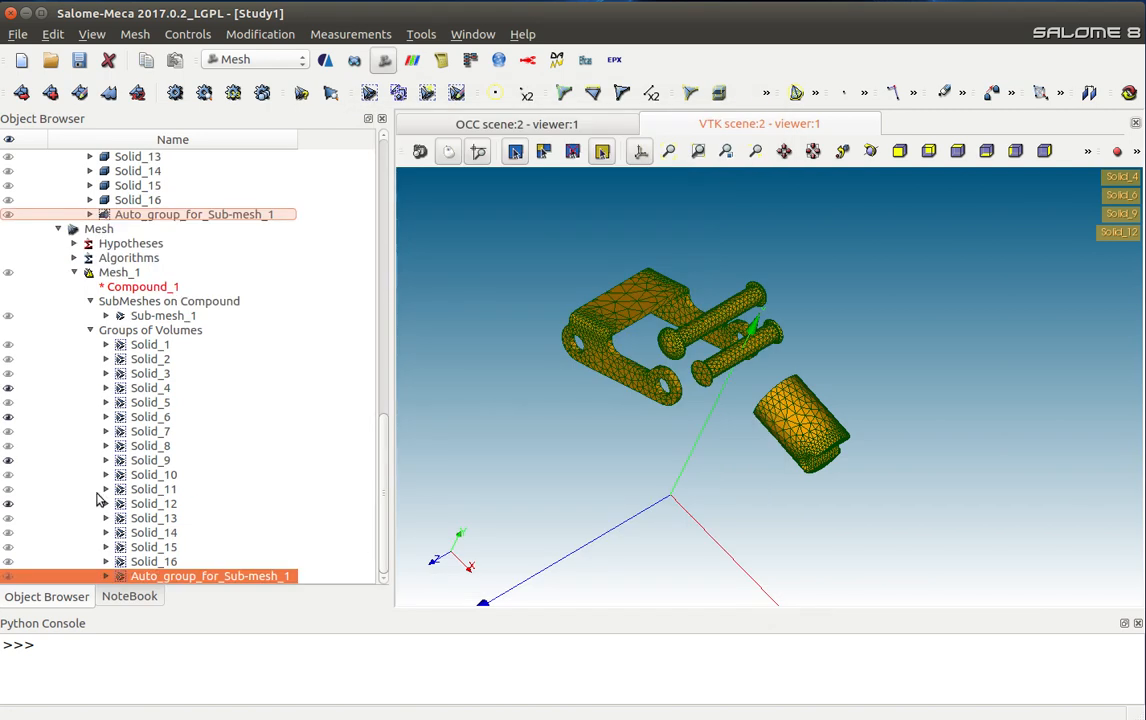
Step: Hide the per-solid groups and show only Auto_group_for_Sub-mesh_1, orbiting to view the whole meshed hinge
{"action": "left_click", "coordinate": [150, 418]}
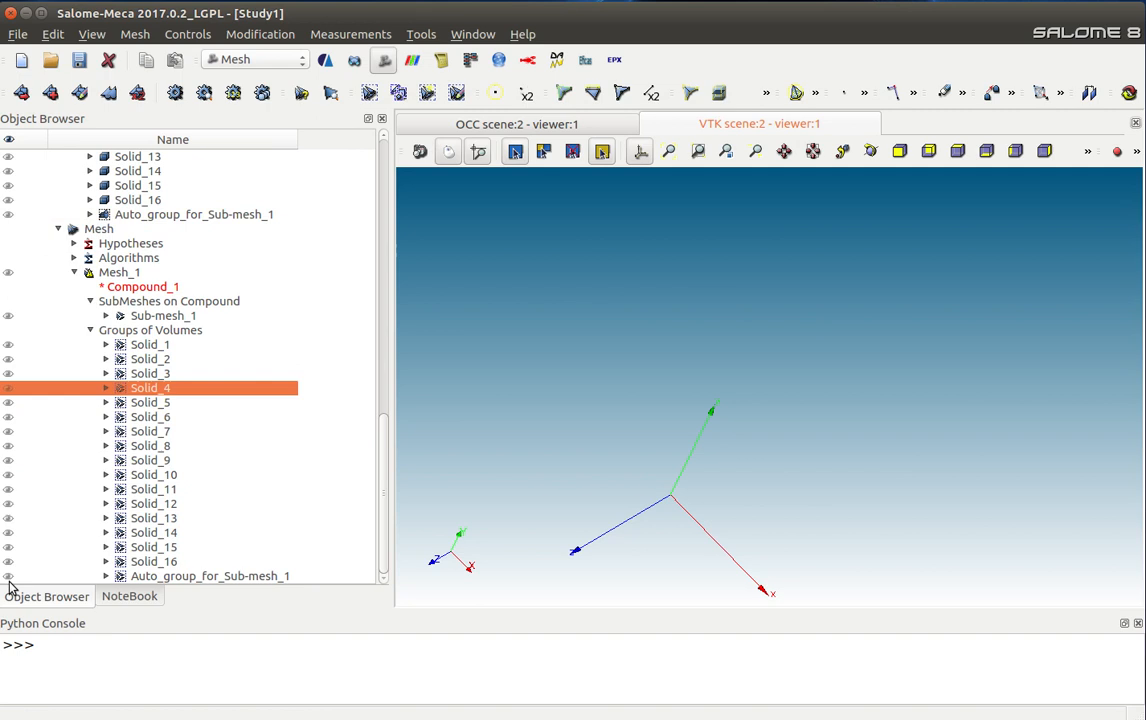
{"action": "left_click", "coordinate": [210, 576]}
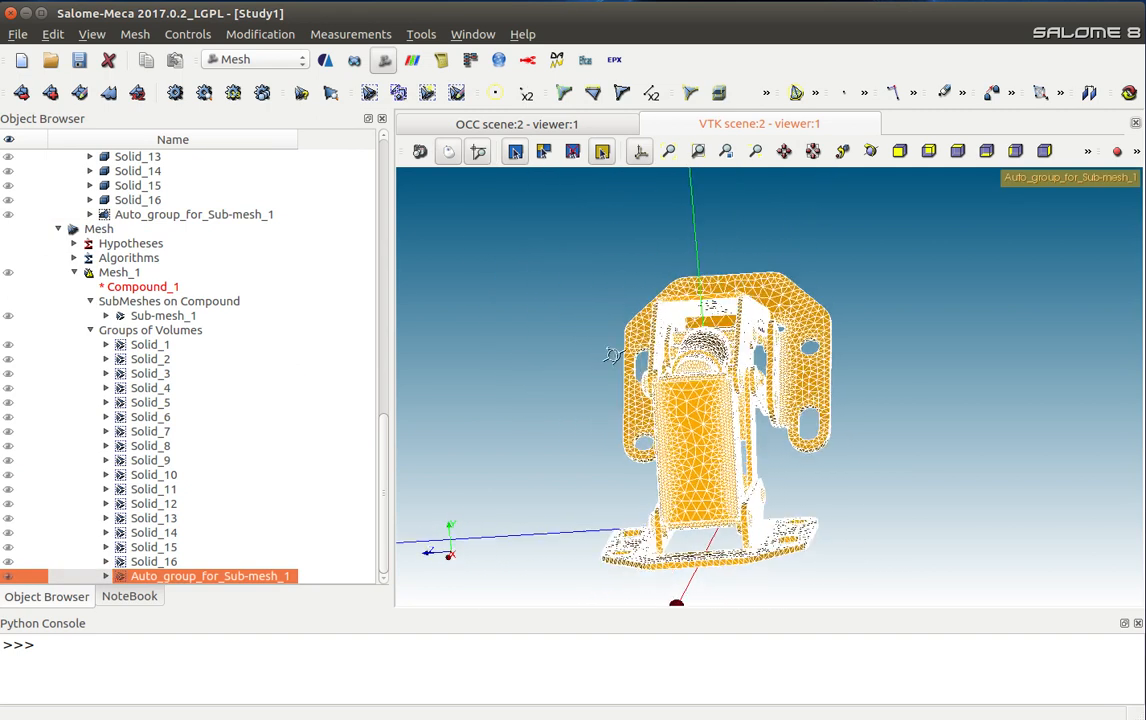
{"action": "left_click_drag", "start_coordinate": [700, 400], "coordinate": [900, 350]}
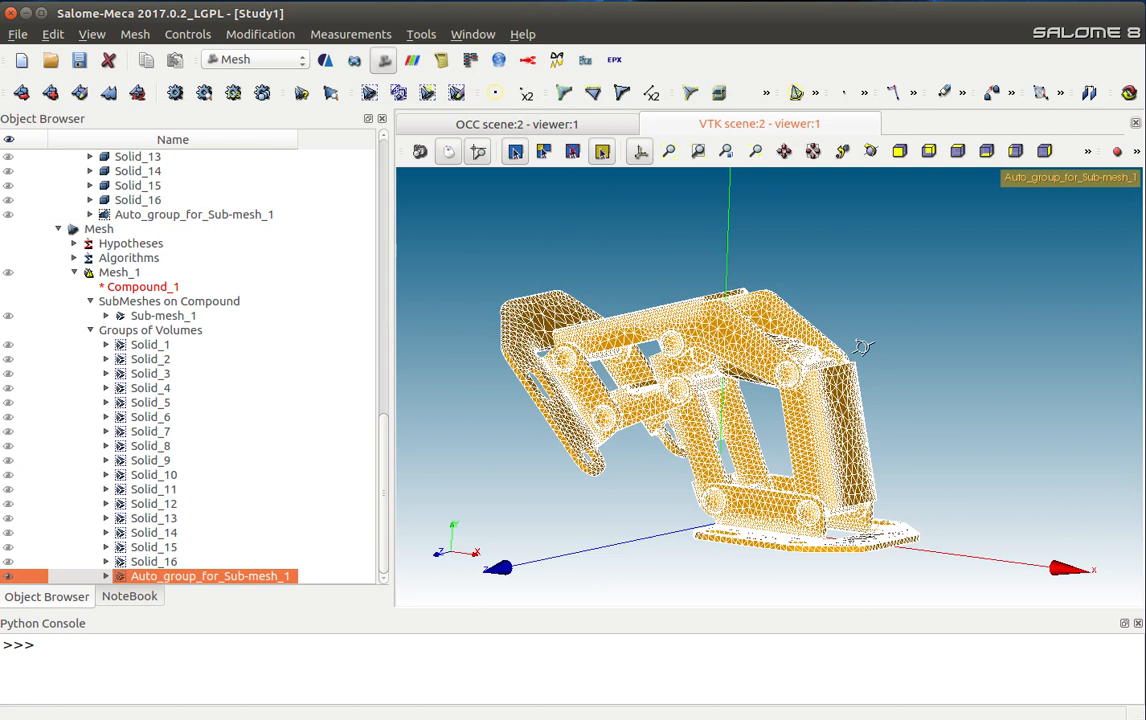
{"action": "left_click_drag", "start_coordinate": [720, 400], "coordinate": [836, 410]}
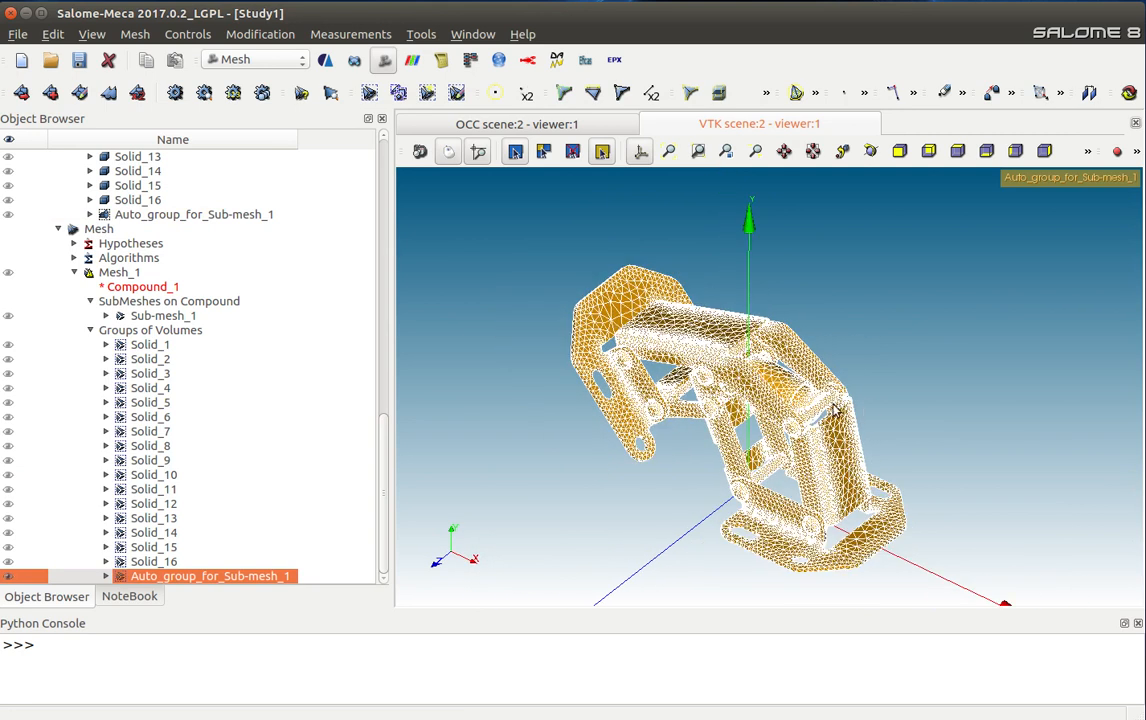